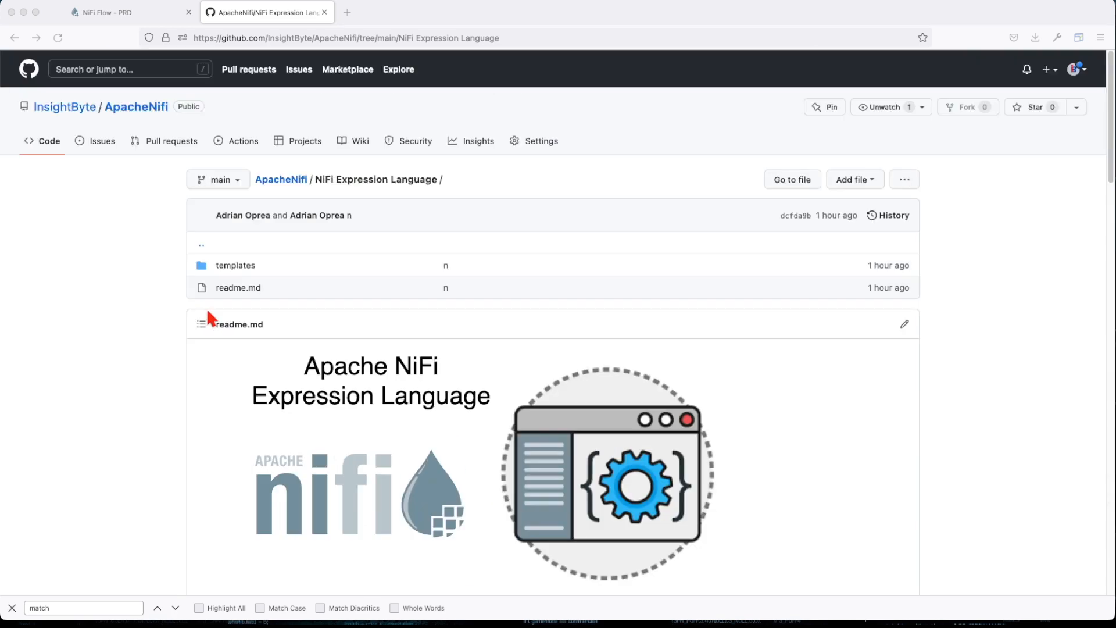
mouse_move(142, 122)
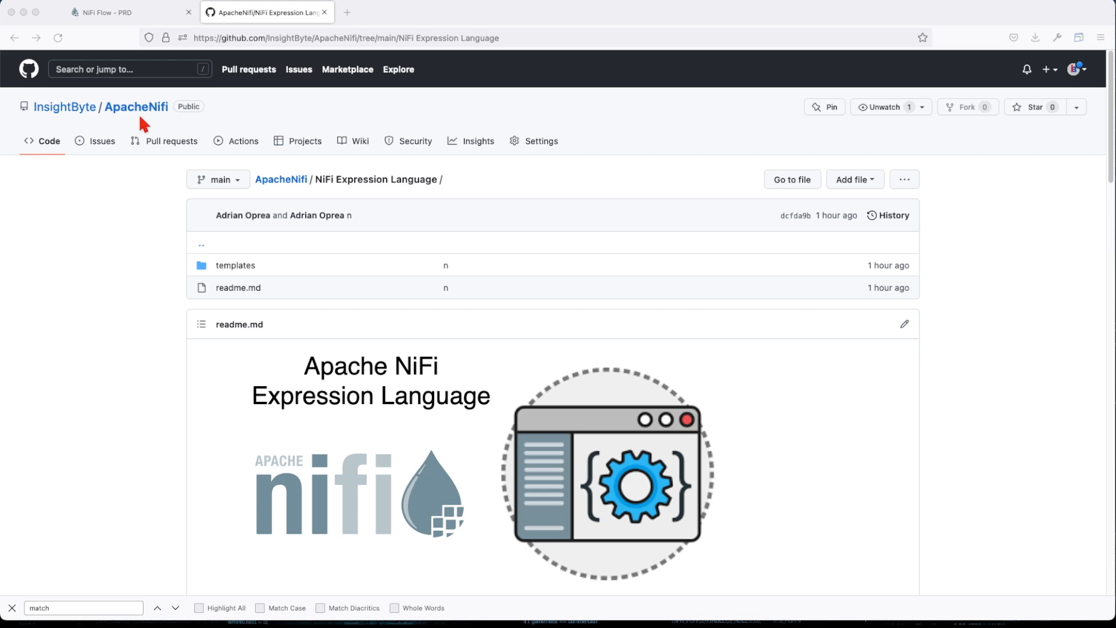
Download the Json search flow template linked in the readme's JSON search section
scroll(down, 3)
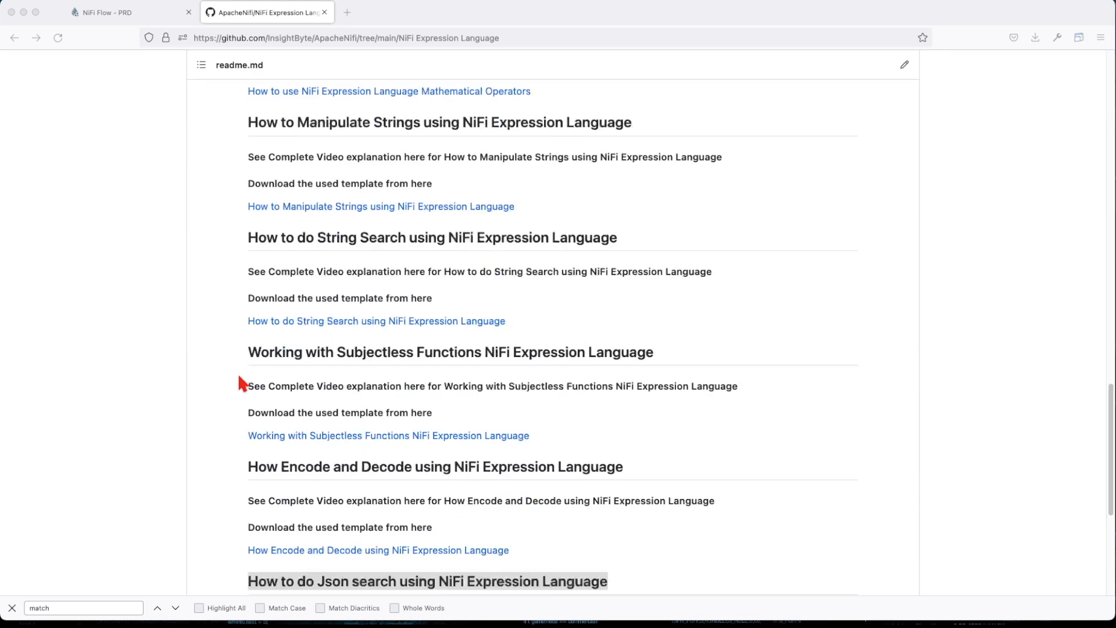
scroll(down, 3)
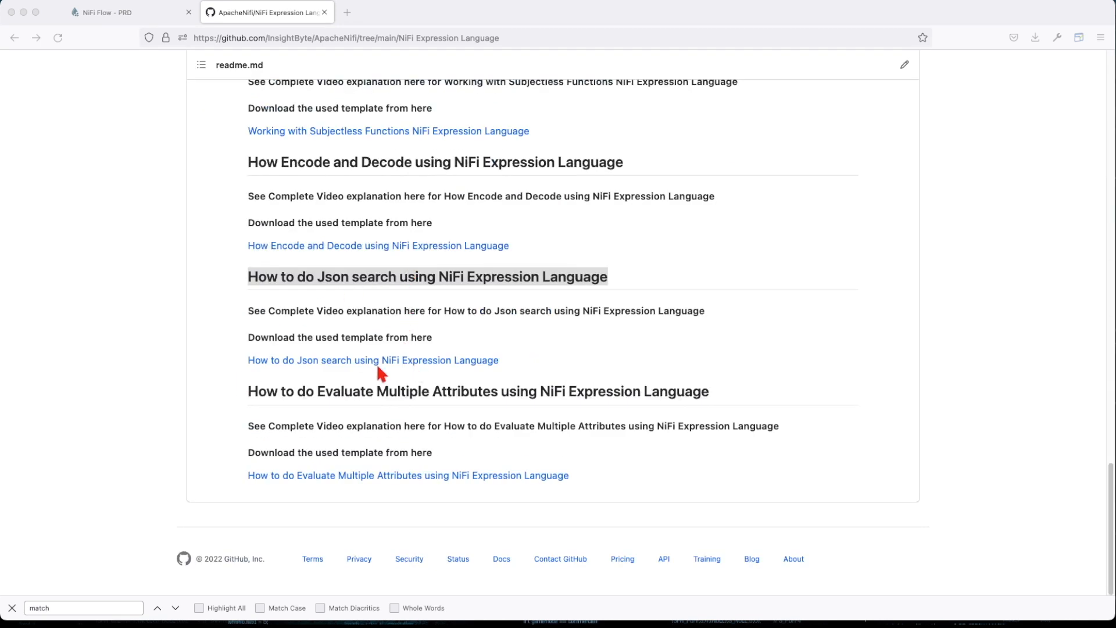
click(372, 359)
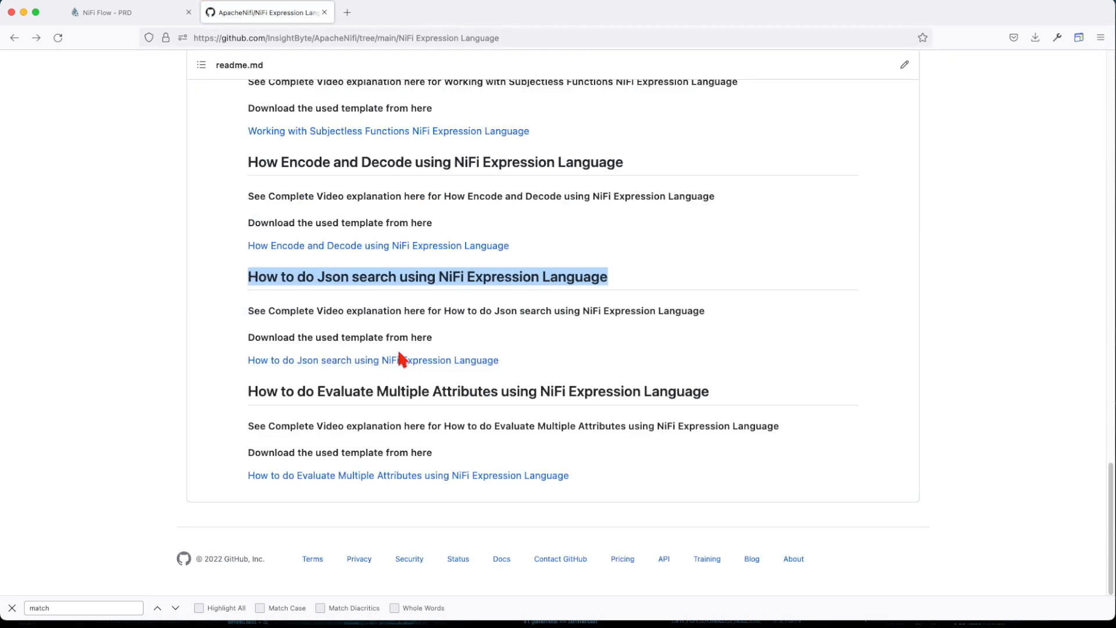
mouse_move(131, 141)
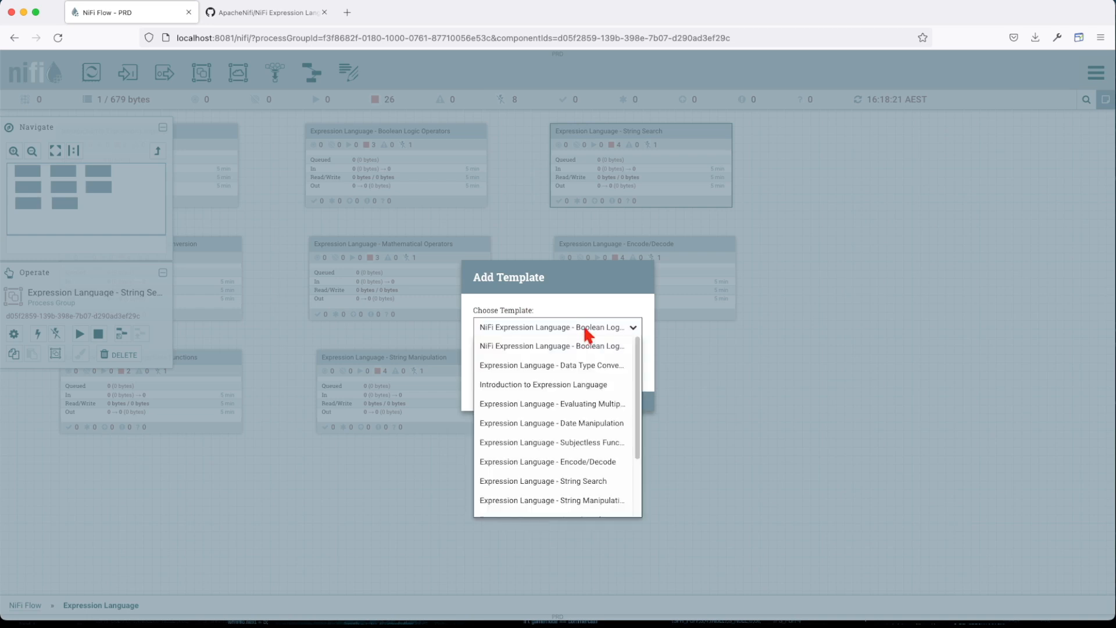
Choose the 'Expression Language - Json Search' template in the Add Template dialog
scroll(down, 3)
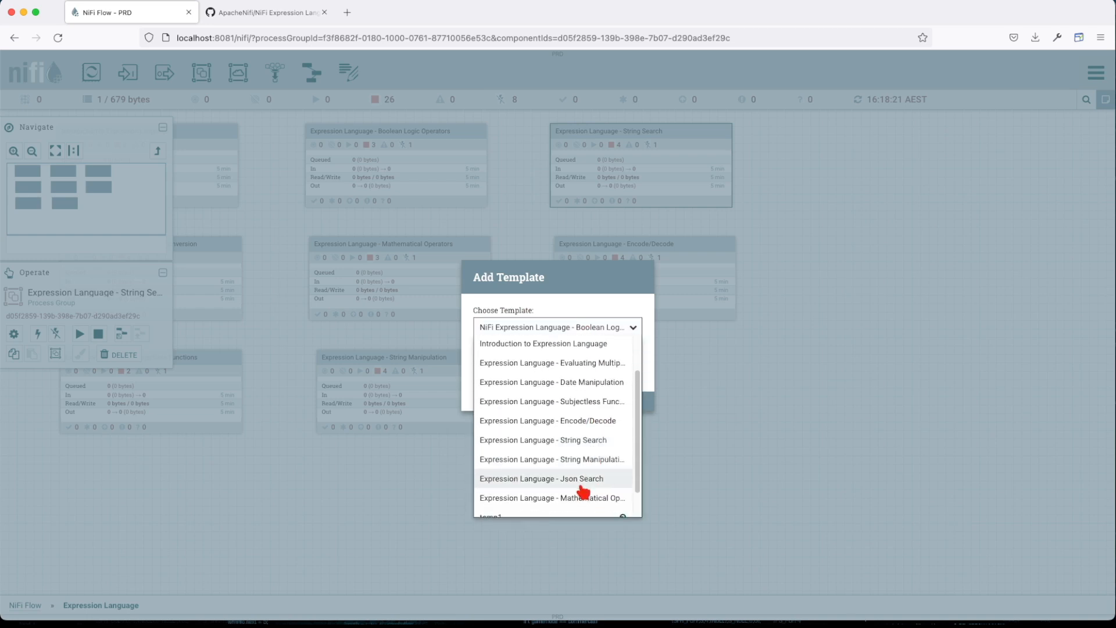
click(540, 477)
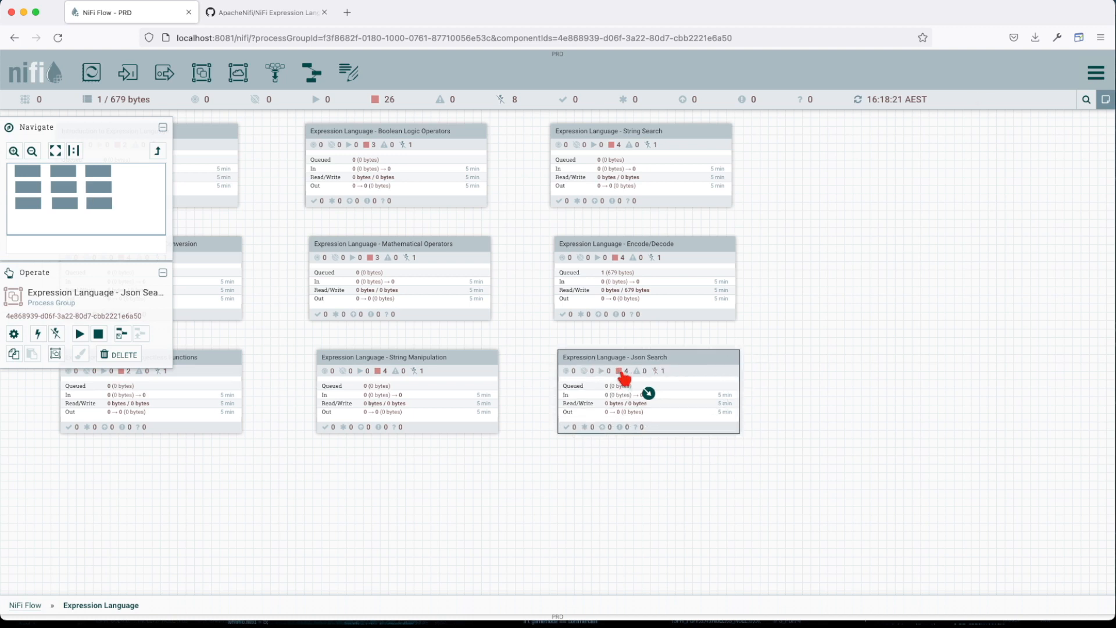
Enter the Json Search group and view the UpdateAttribute processor's sample JSON property
double_click(612, 357)
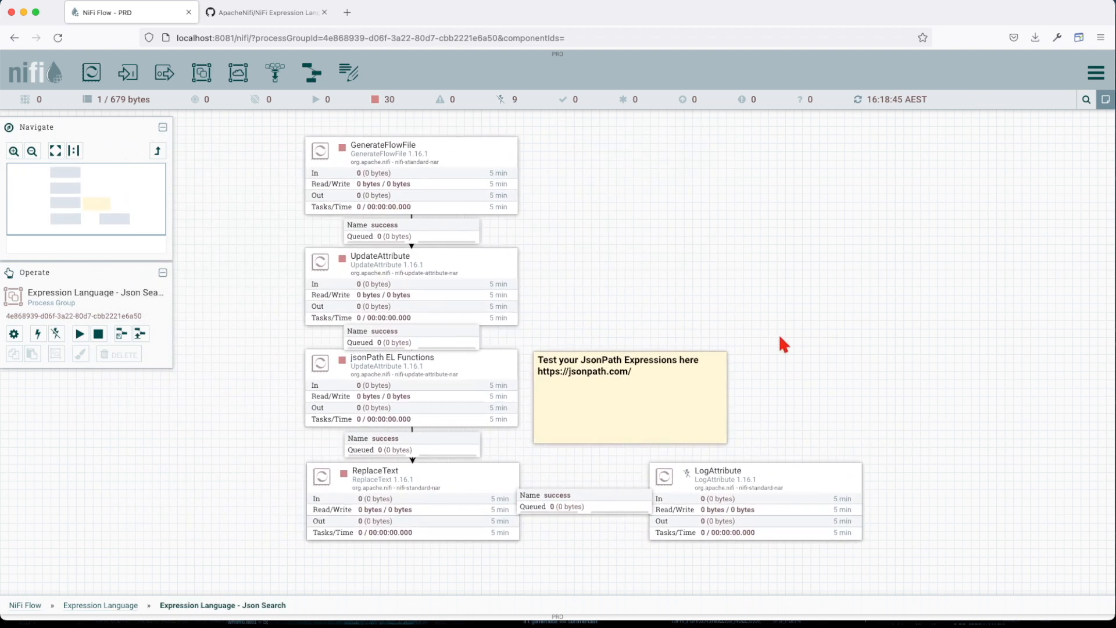
mouse_move(562, 211)
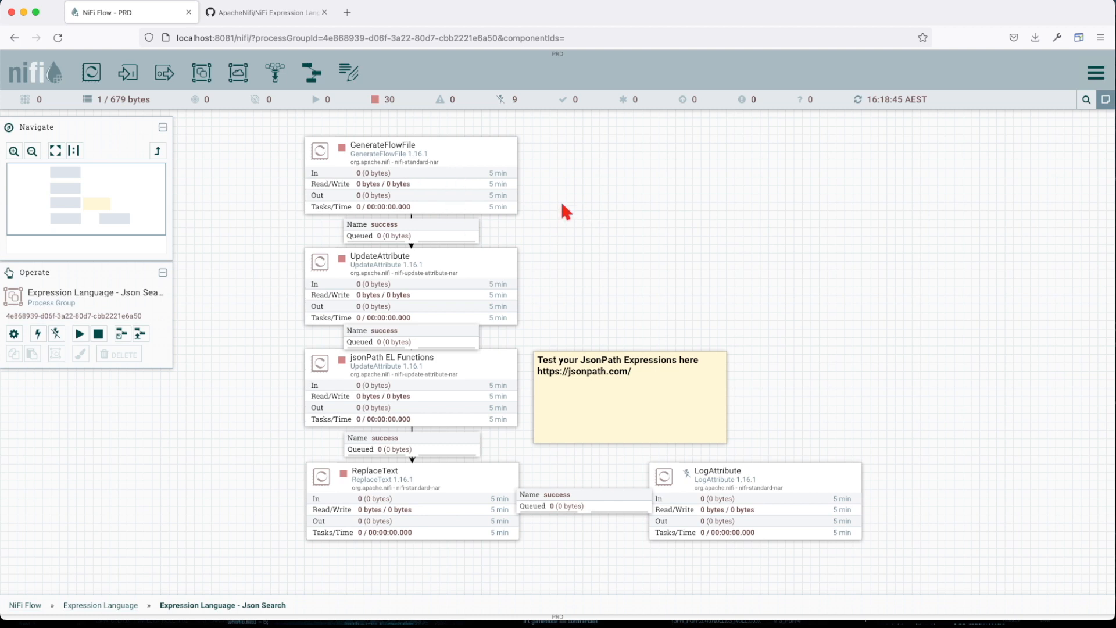
double_click(382, 145)
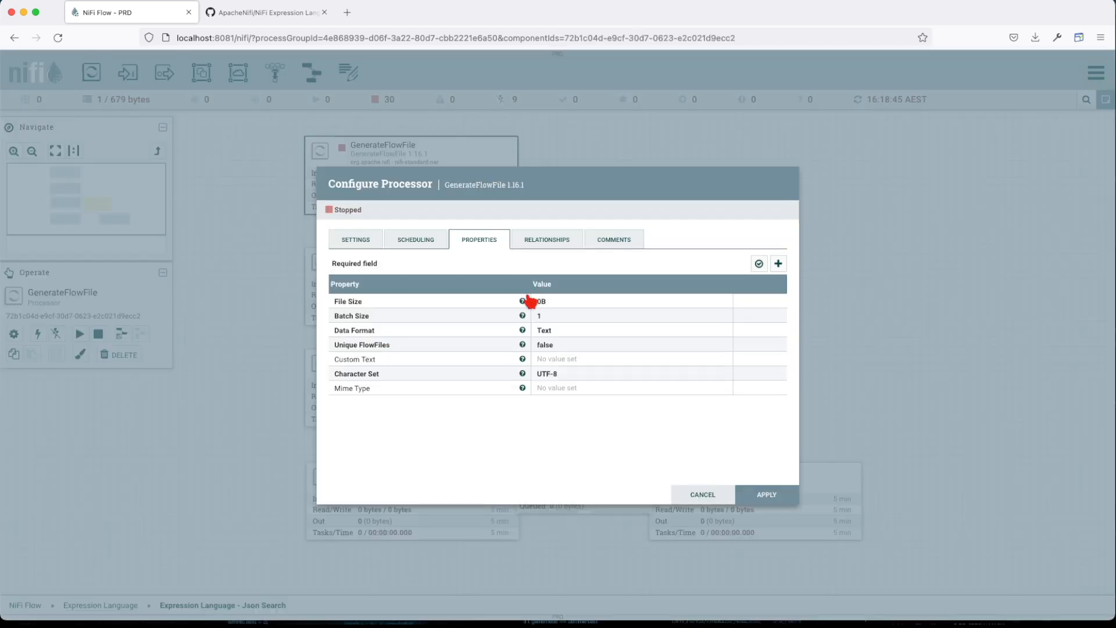
click(700, 494)
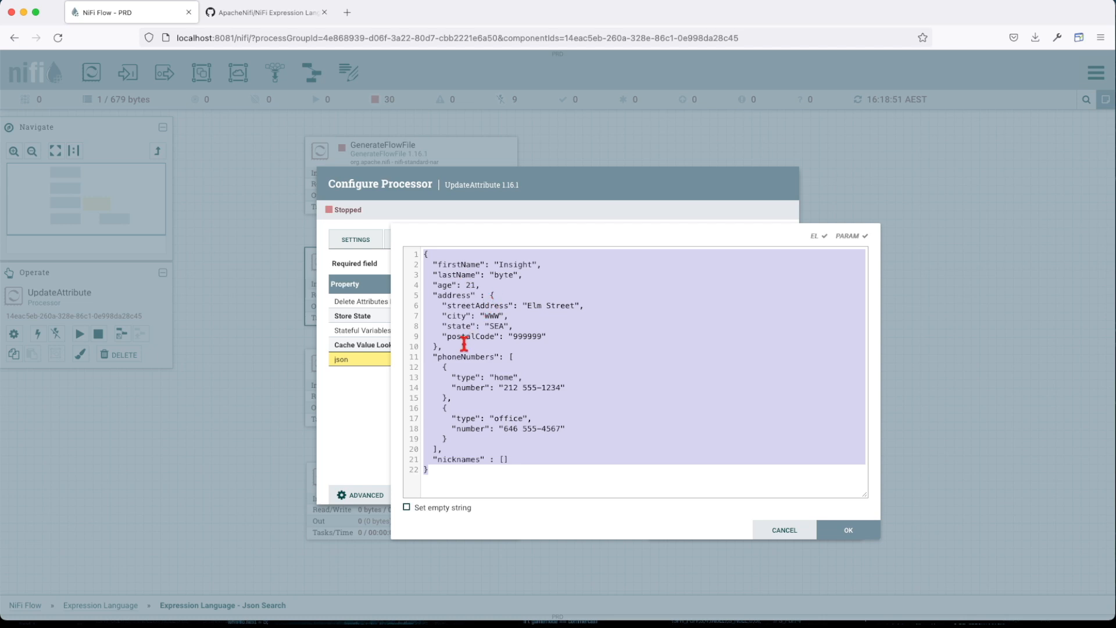
Close the JSON value editor and the processor settings without changes
click(496, 458)
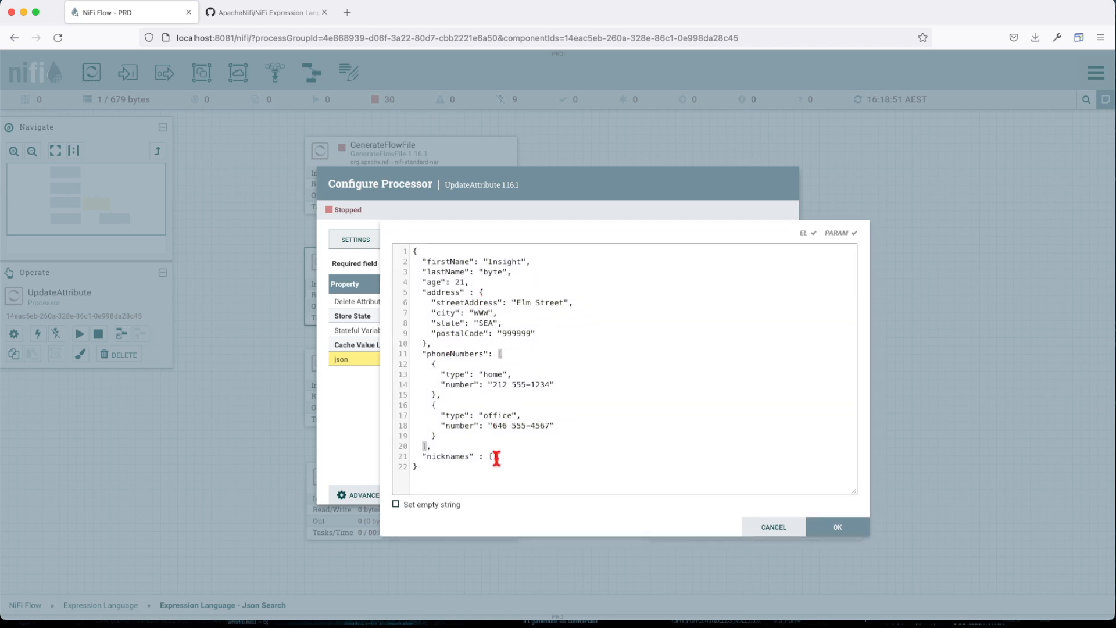
click(837, 527)
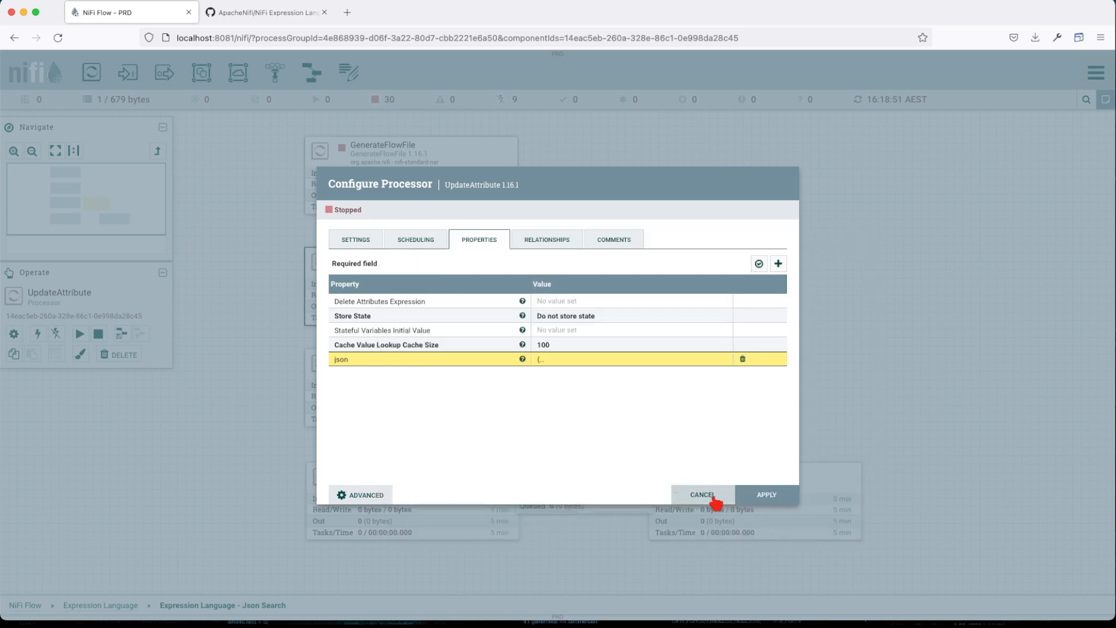
click(701, 495)
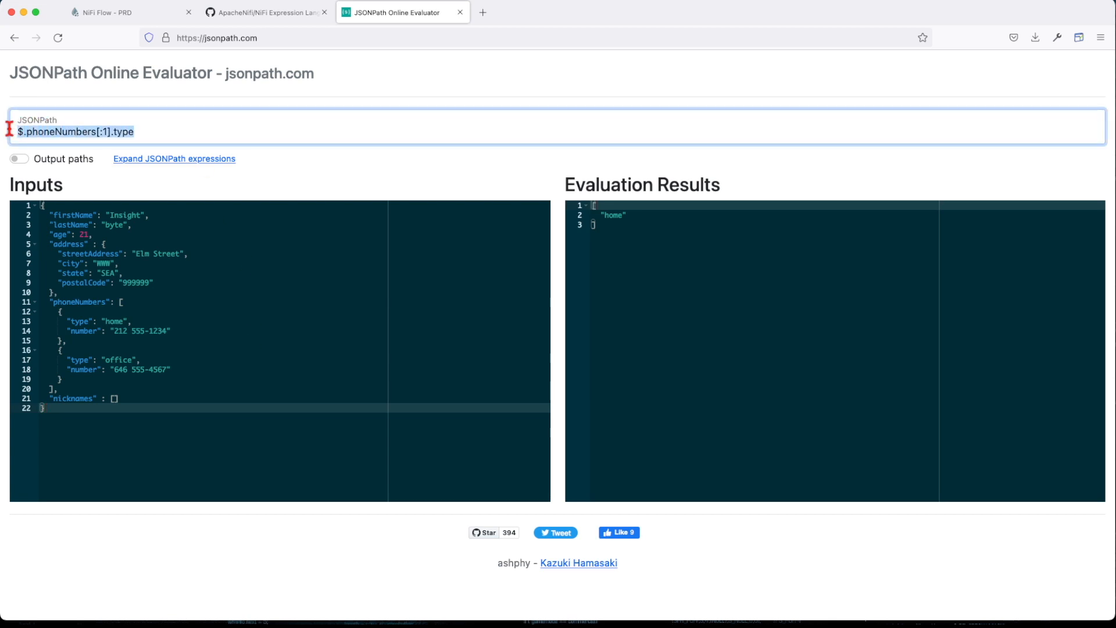
Evaluate $.firstName against the sample JSON, returning "Insight"
text($)
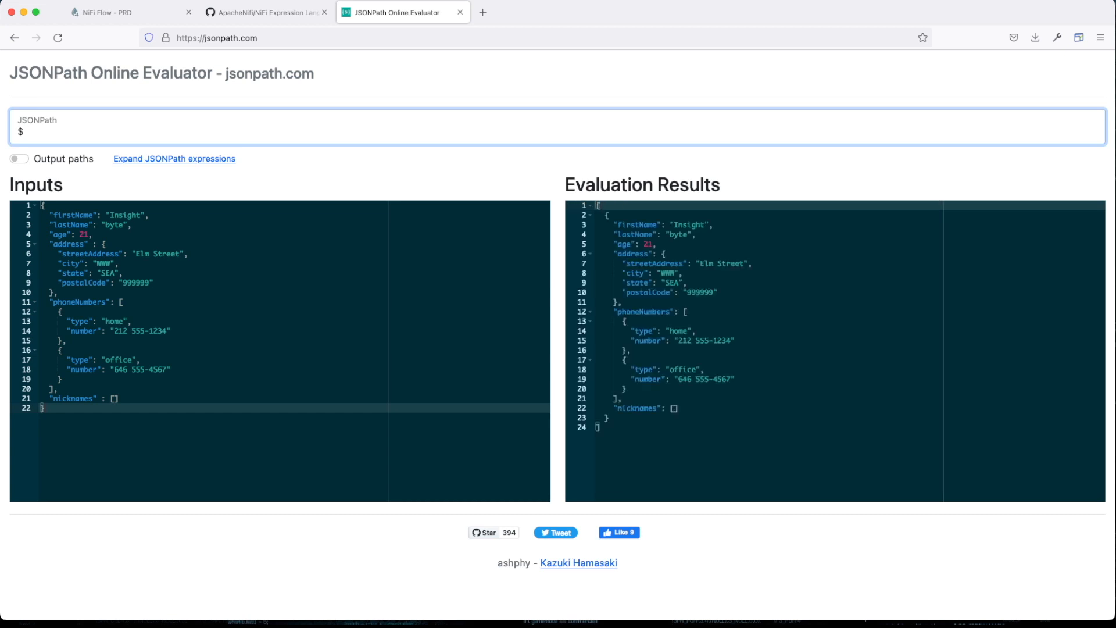
text(.)
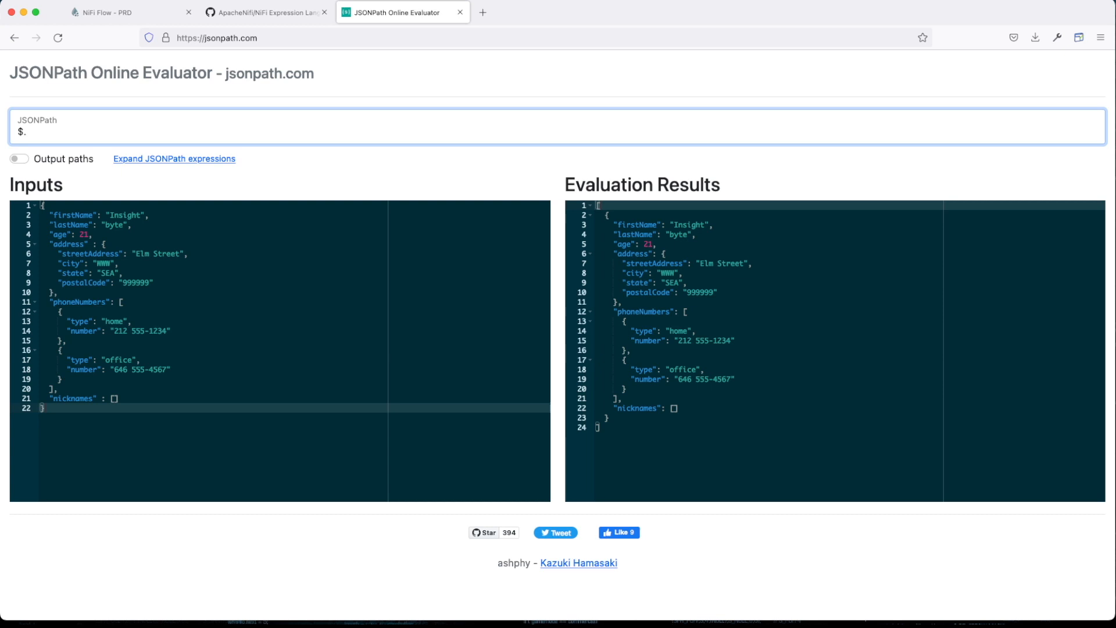
click(71, 215)
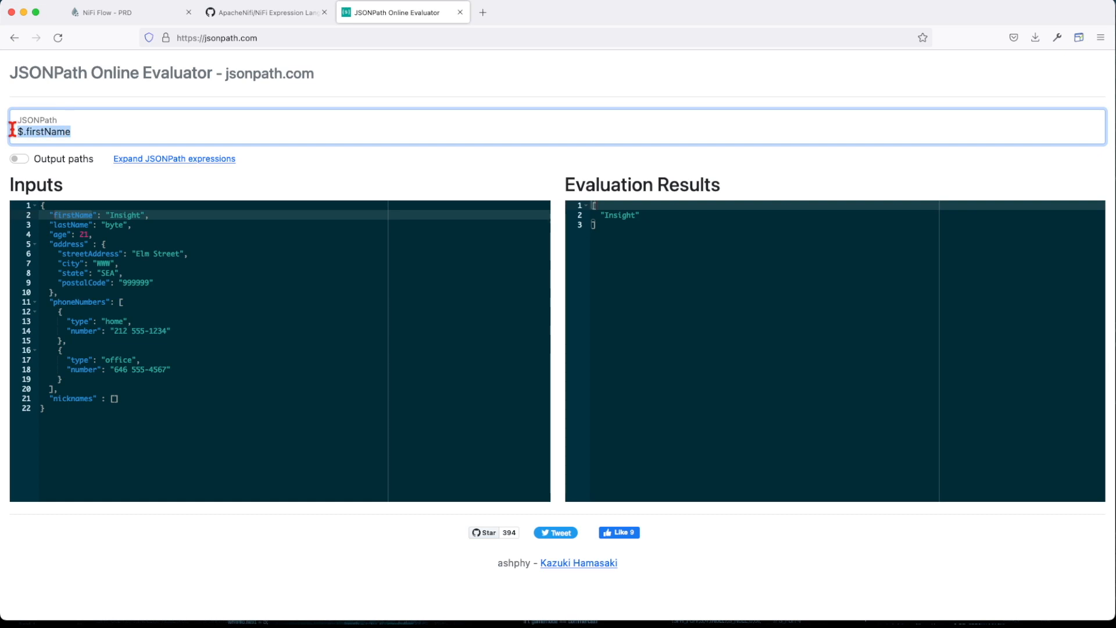
click(113, 337)
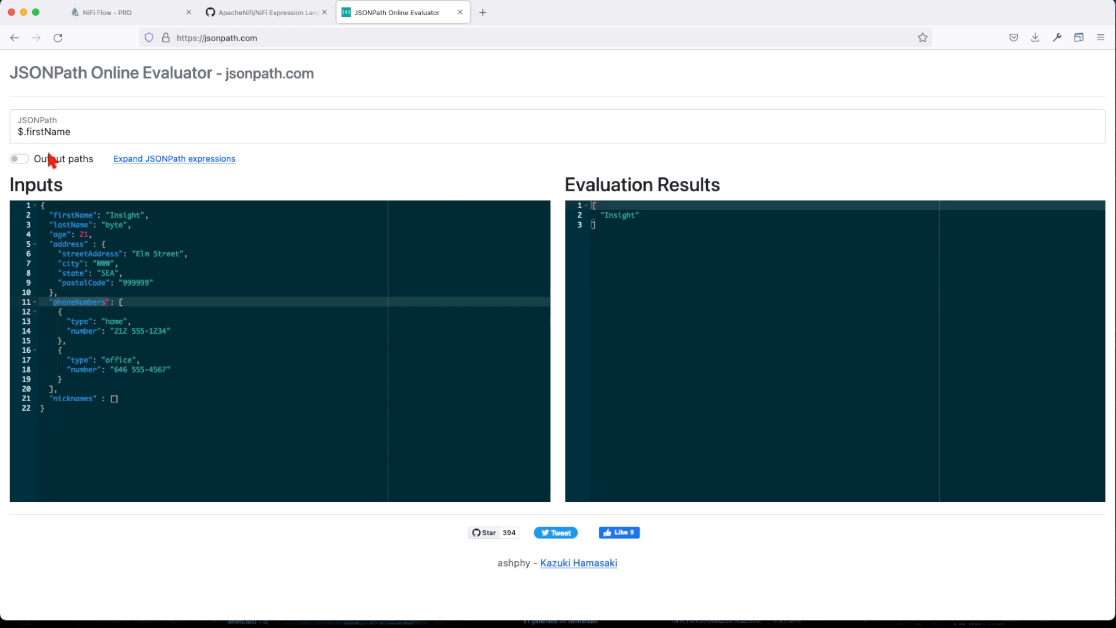
text($.phoneNumbers[0)
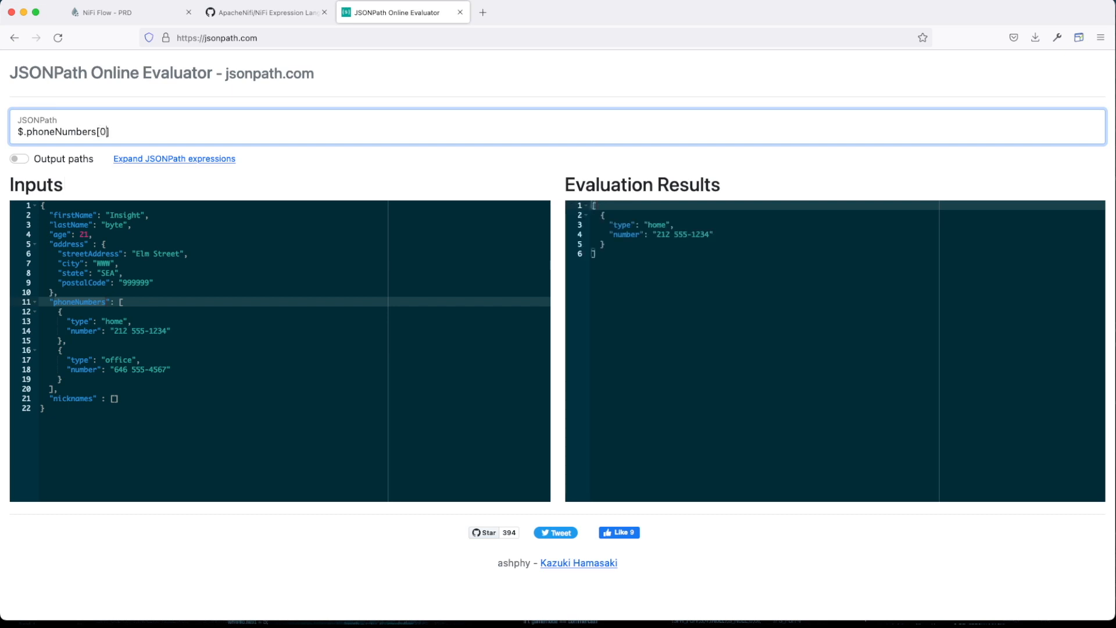
text(.n)
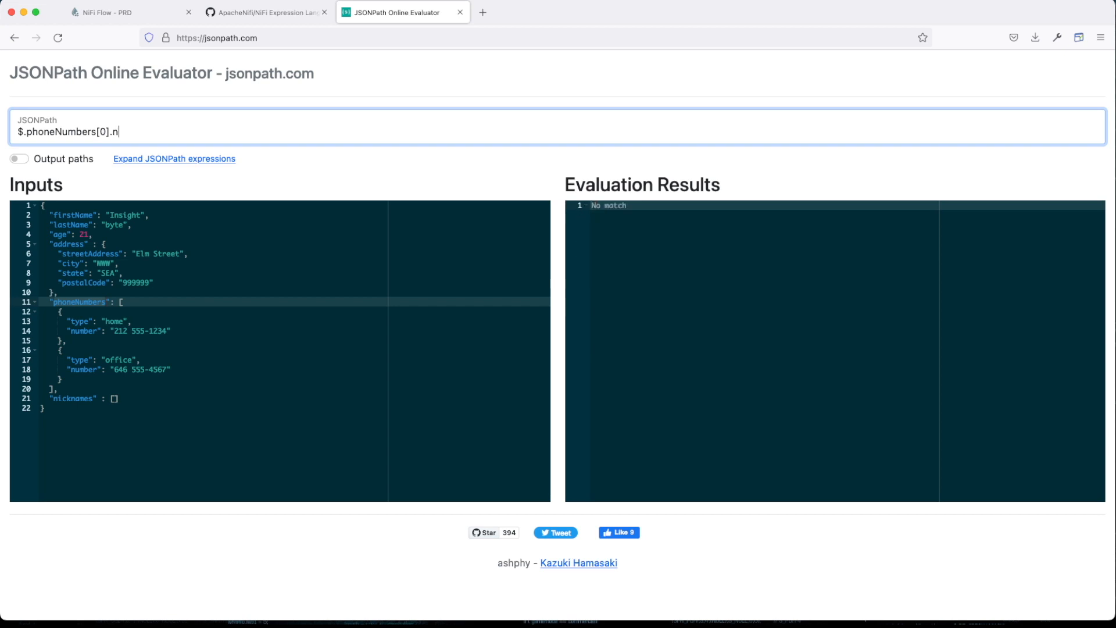
text(umber)
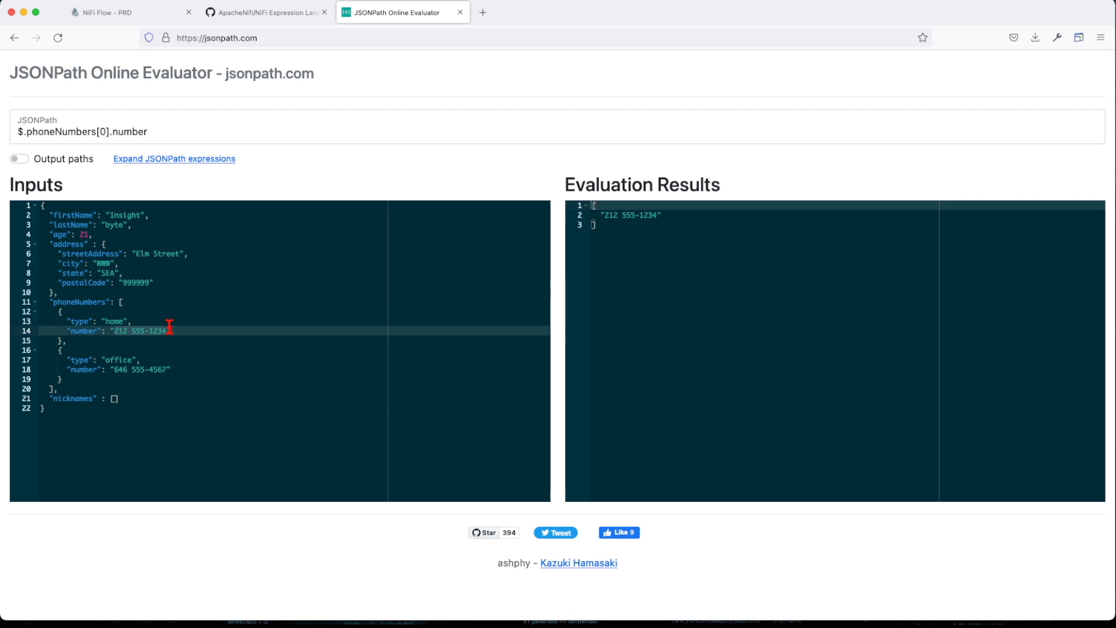
triple_click(82, 131)
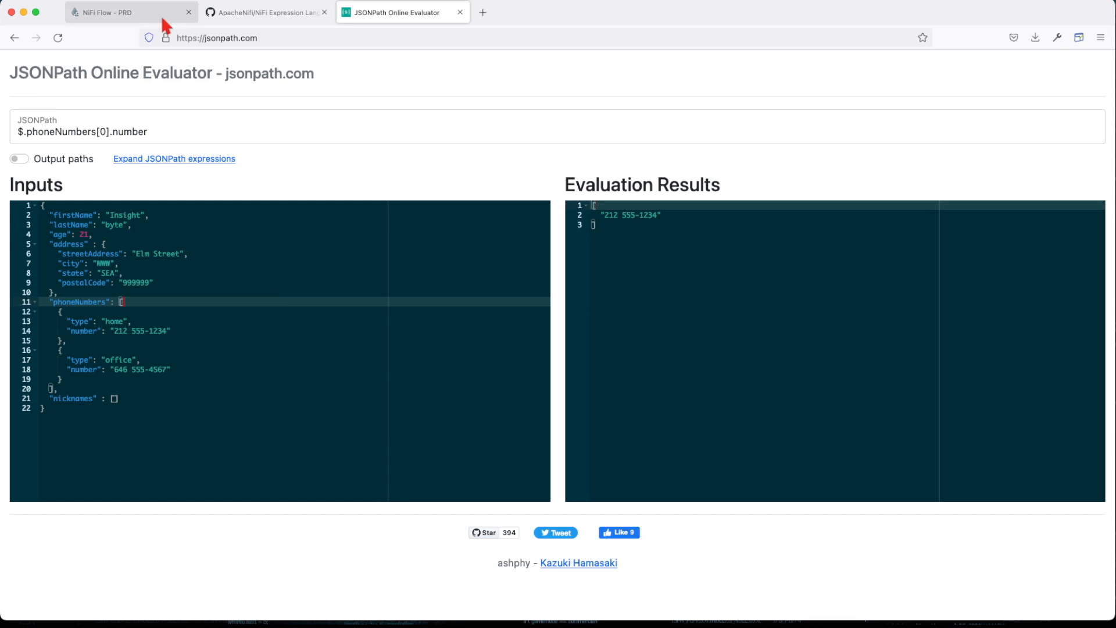
View the addElementToArray expression ${json:jsonPathAdd('$.nicknames','Funny')} in the jsonPath EL Functions processor
click(132, 12)
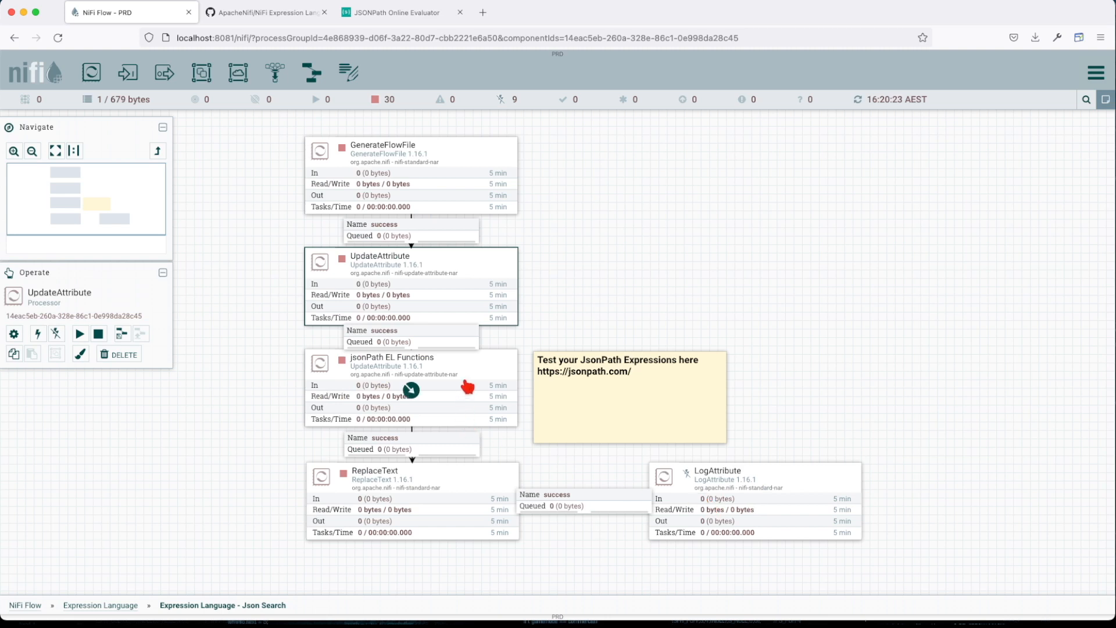
double_click(392, 384)
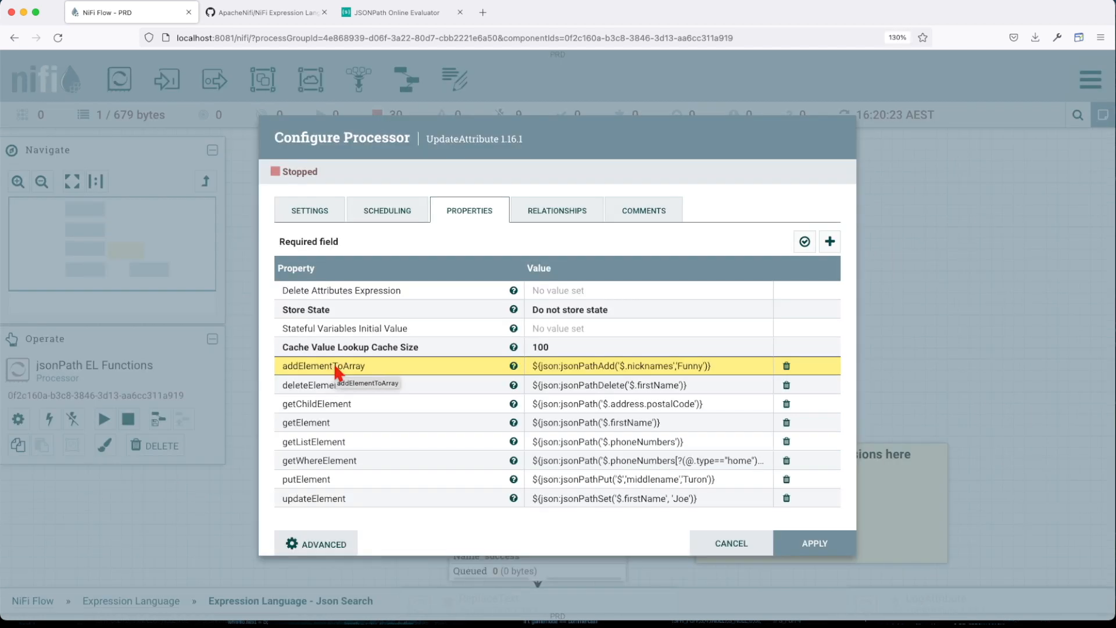
mouse_move(458, 372)
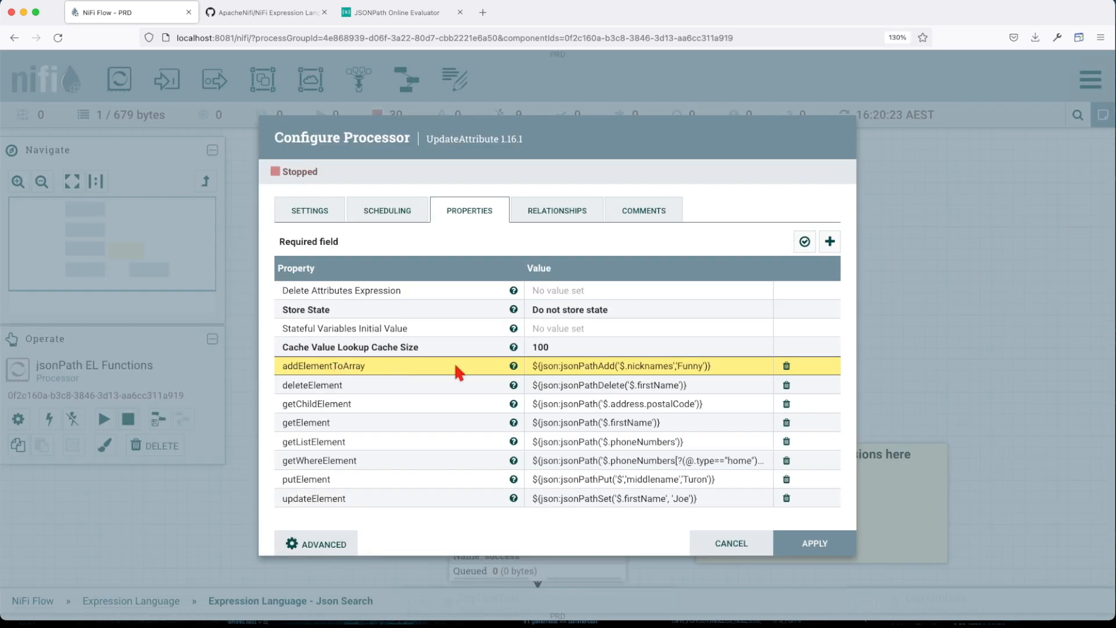
click(619, 365)
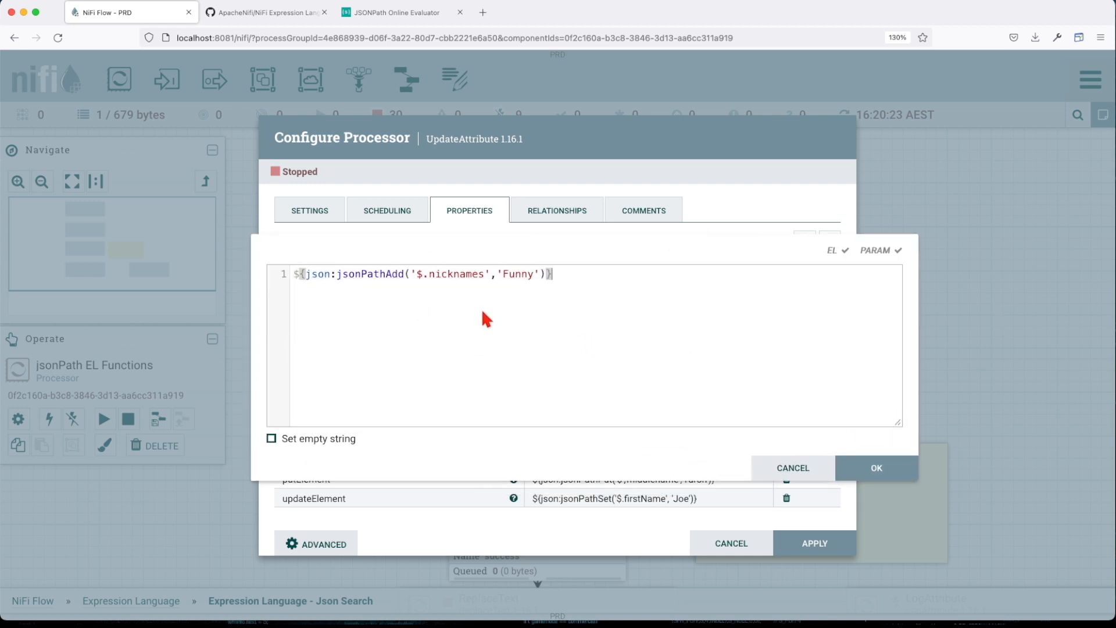
double_click(366, 273)
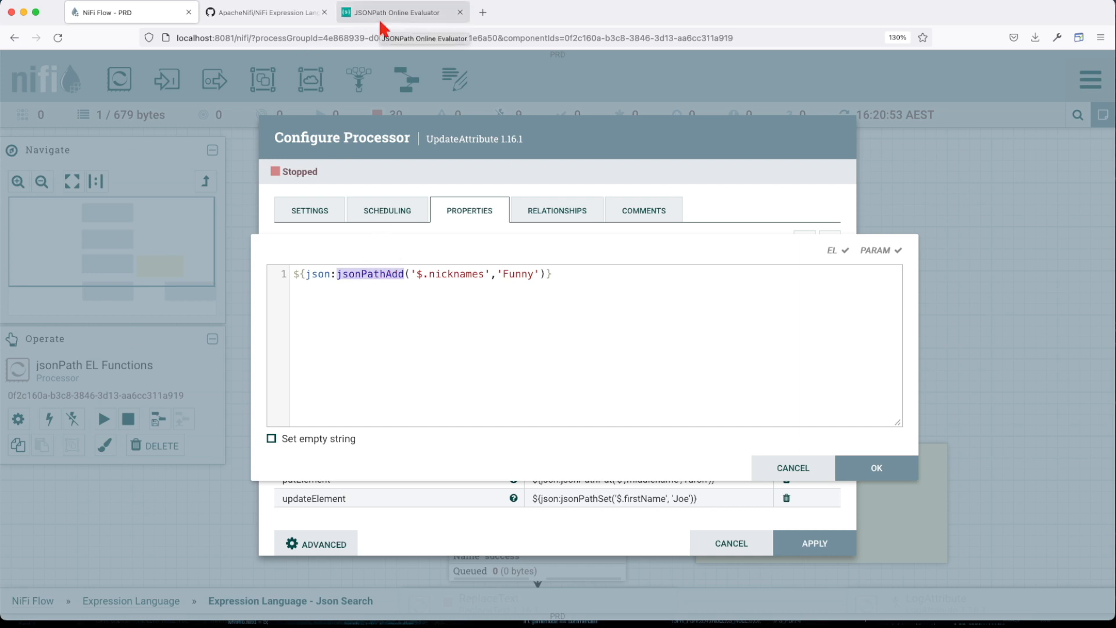
click(398, 12)
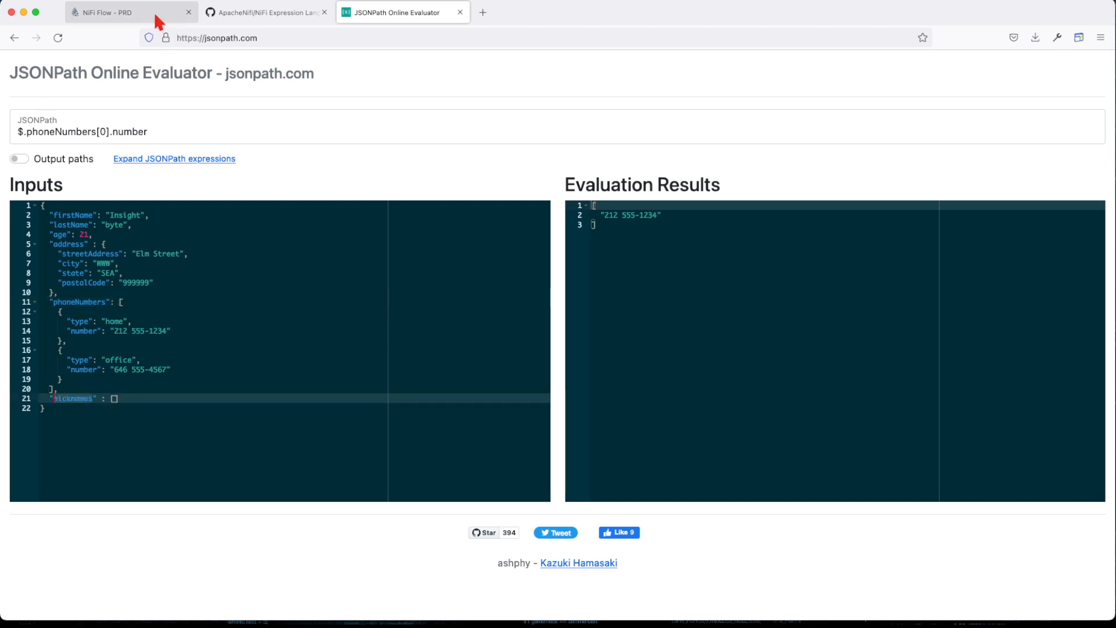
click(130, 11)
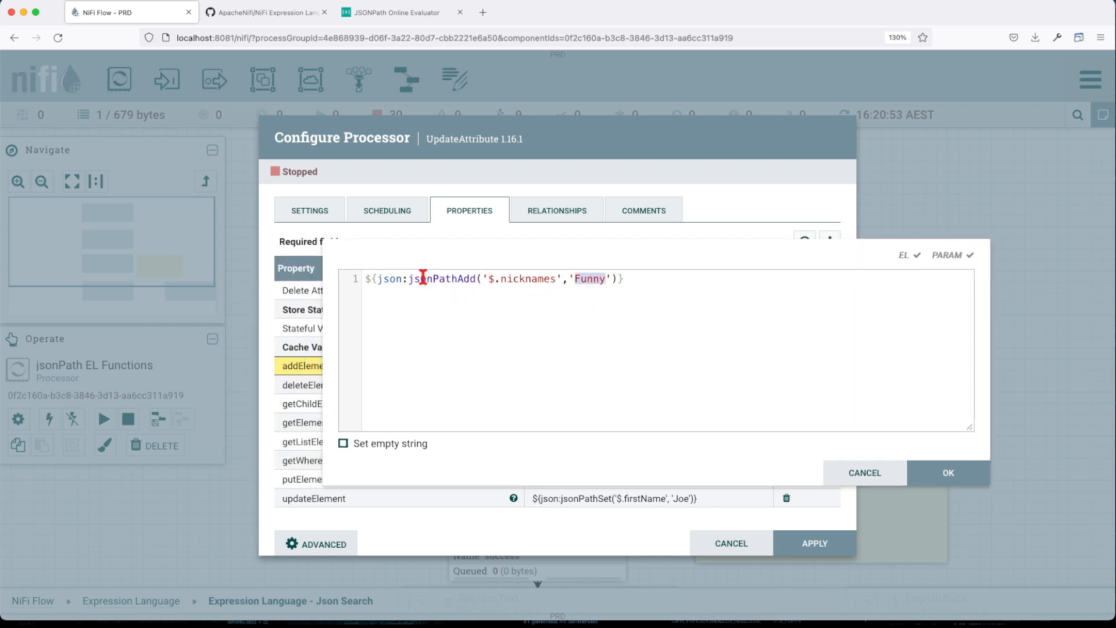
View the deleteElement expression jsonPathDelete('$.firstName') in an enlarged editor
double_click(389, 278)
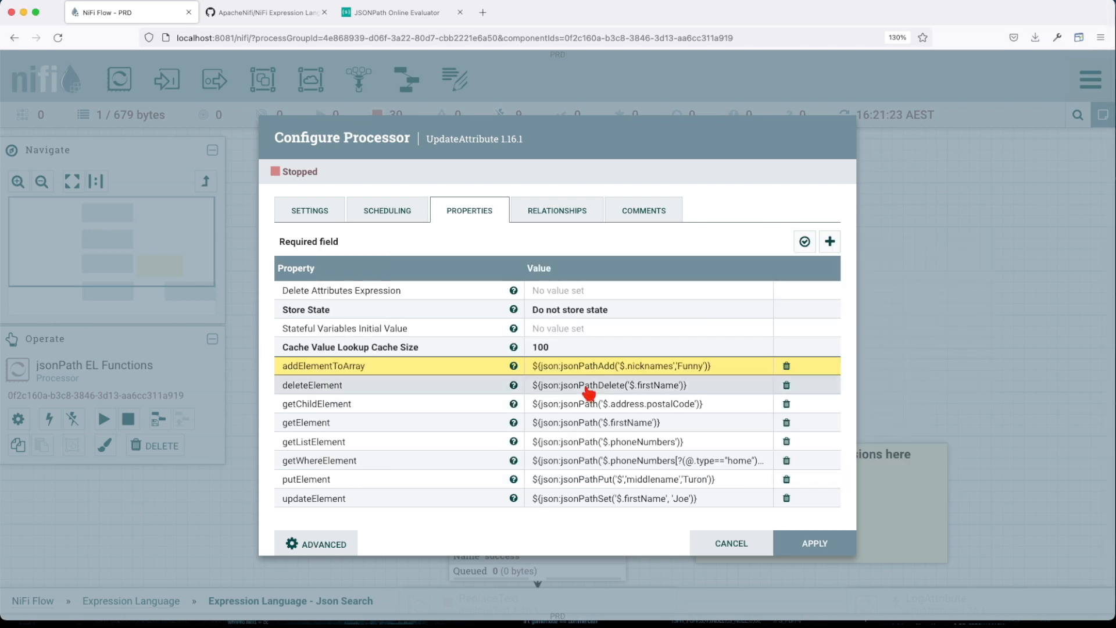
click(610, 385)
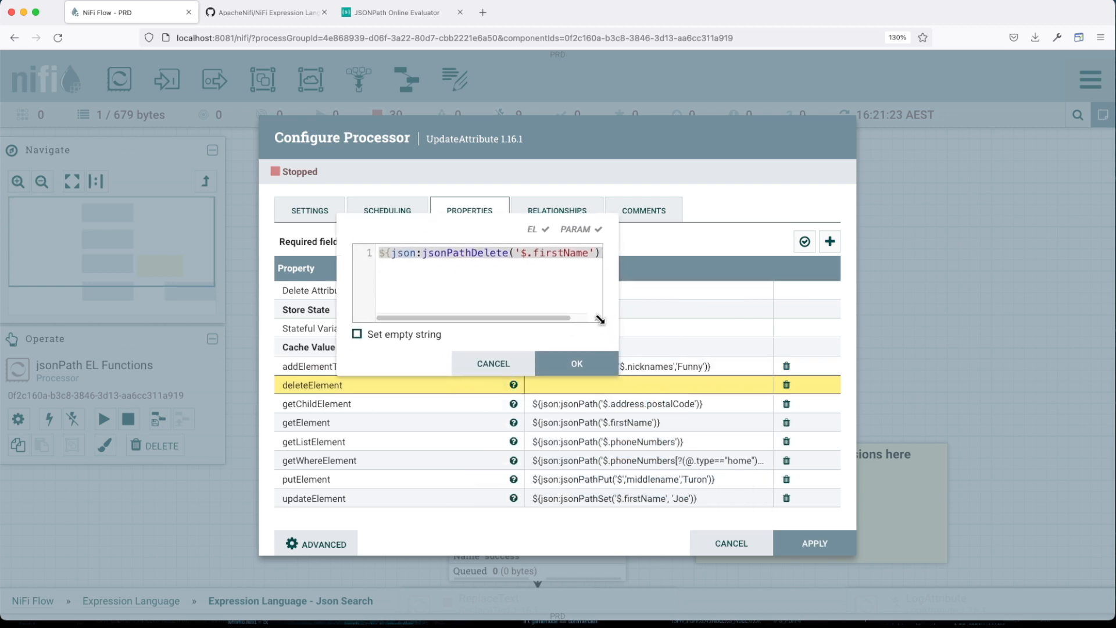
drag(600, 321, 818, 434)
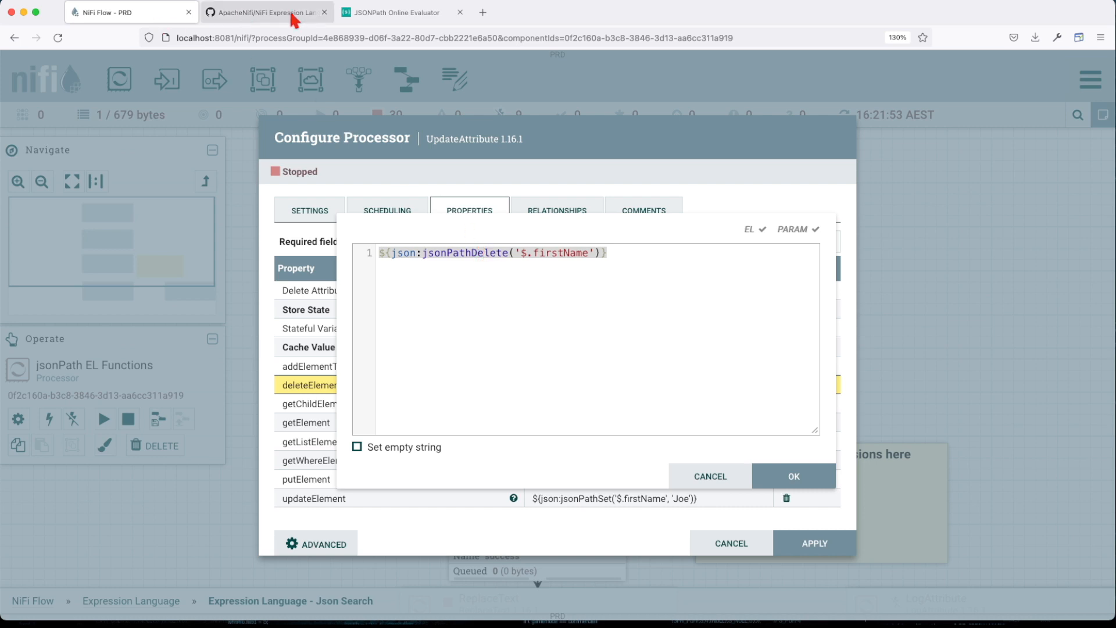
click(402, 12)
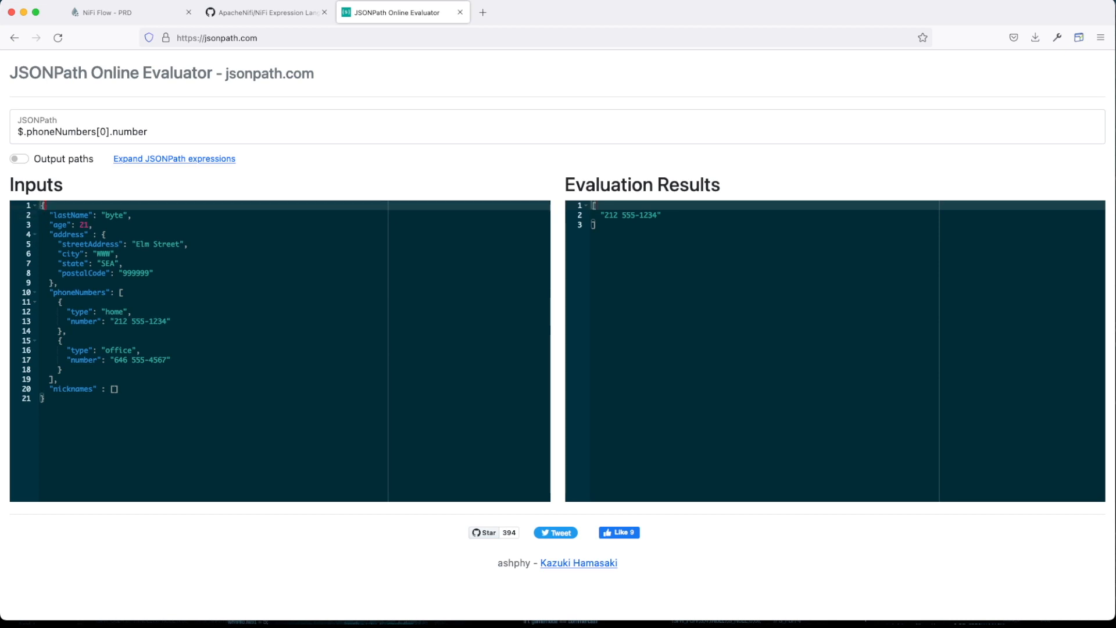
Return to the NiFi processor configuration after removing firstName in the evaluator
click(131, 12)
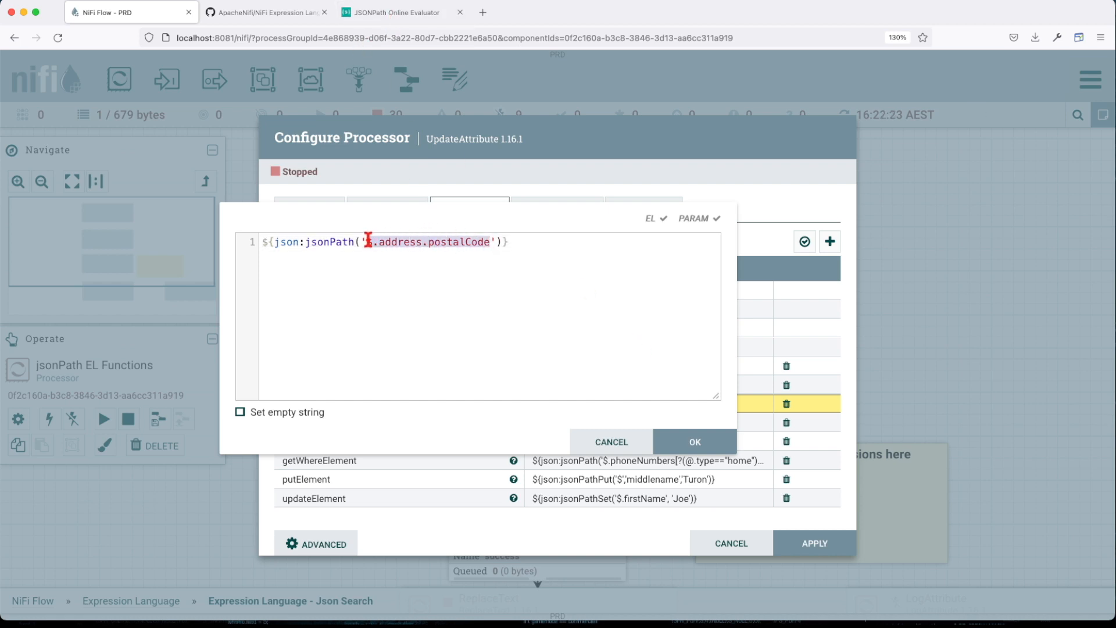
Pick out the $.address.postalCode path from the getChildElement expression
click(401, 12)
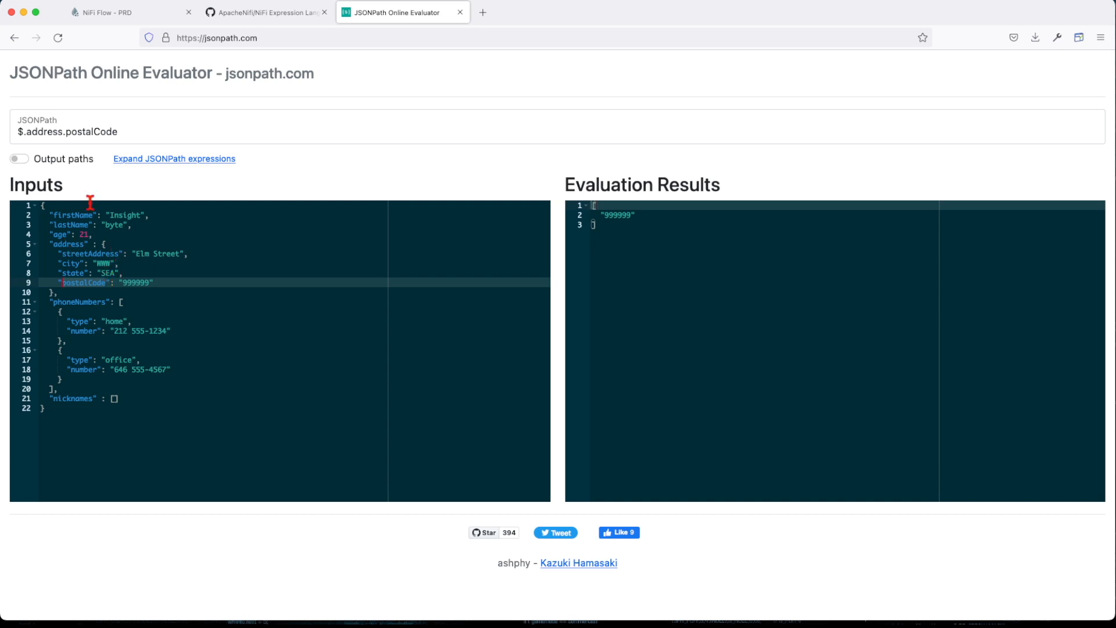
Return to NiFi after $.address.postalCode returned 999999 in the evaluator
click(128, 11)
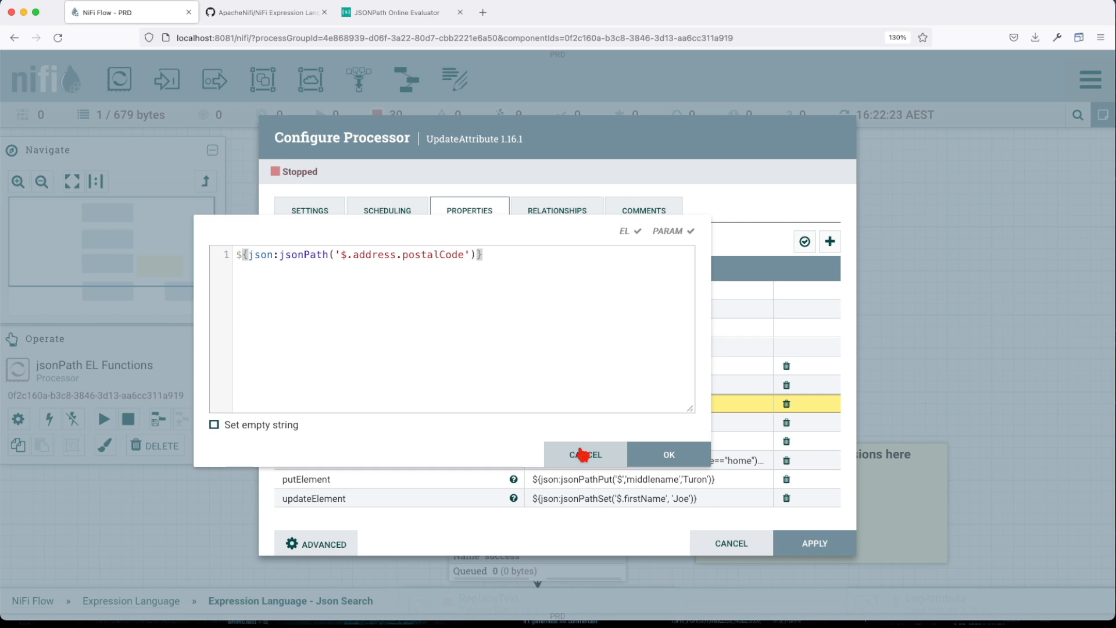
View the getElement expression jsonPath('$.firstName') in place of getChildElement
click(584, 455)
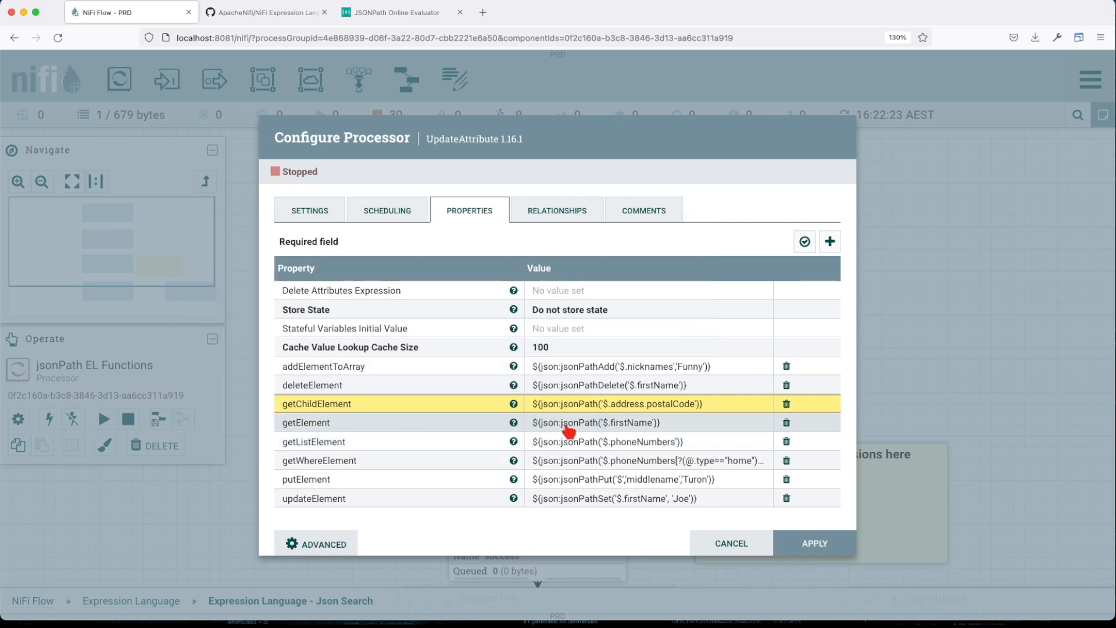
click(592, 422)
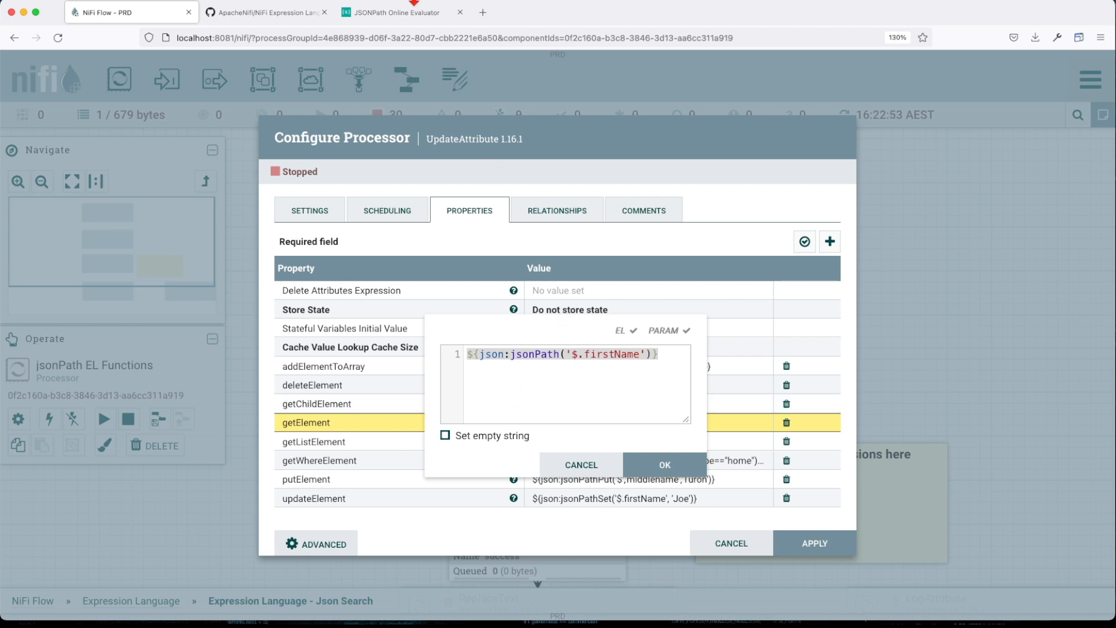
click(402, 11)
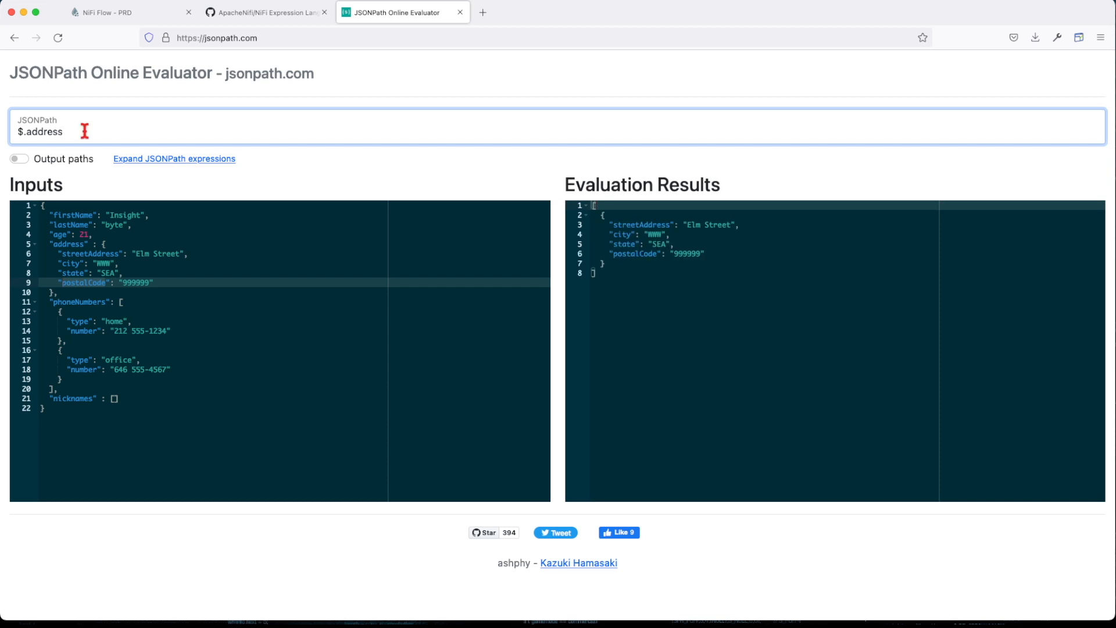
Evaluate $.lastName in the JSONPath evaluator, returning "byte"
double_click(46, 131)
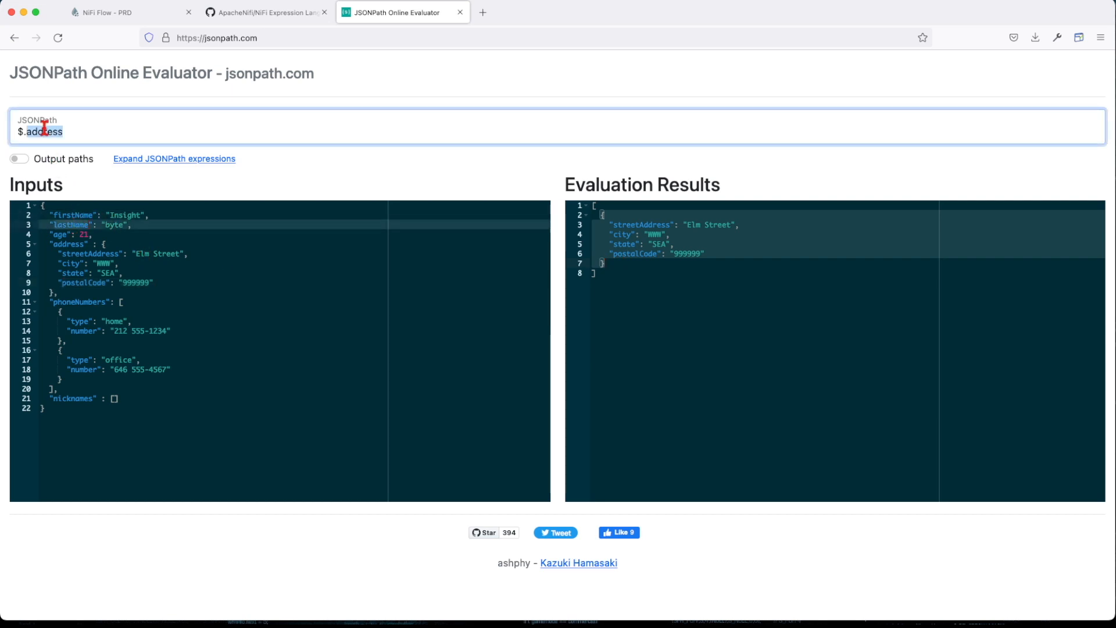
text($.lastName)
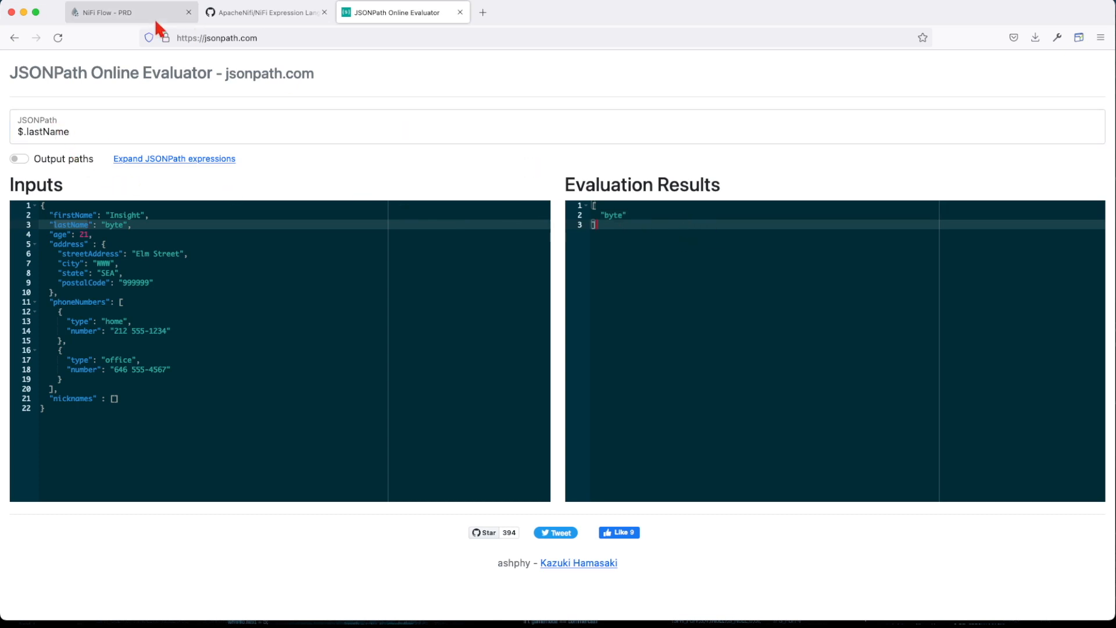
click(132, 12)
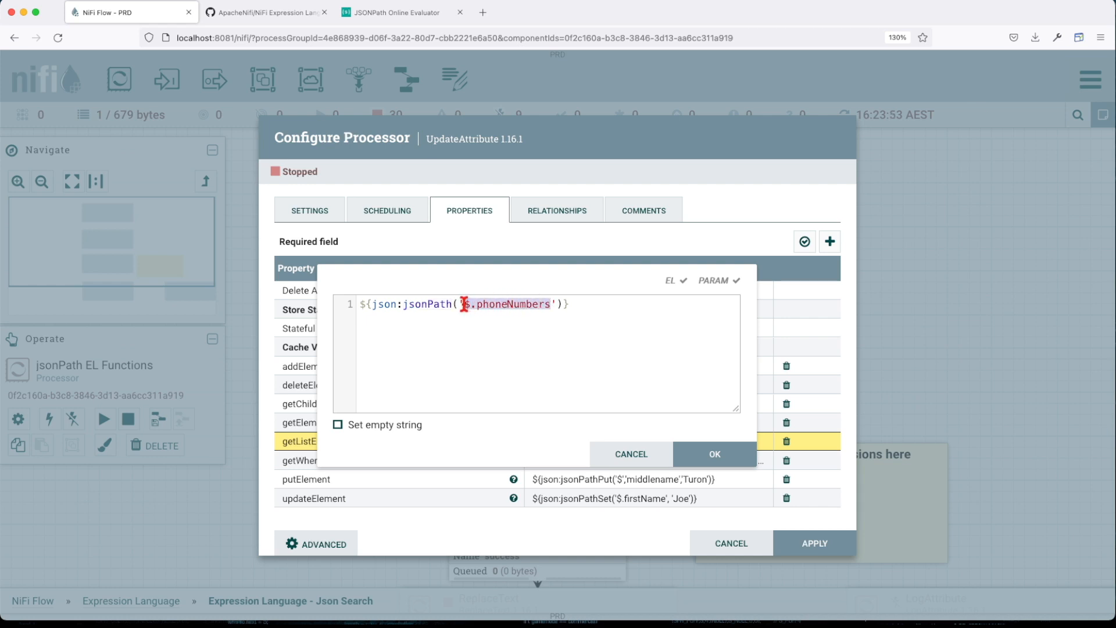
Evaluate $.phoneNumbers for both phone entries, then $.* for every top-level value
click(398, 12)
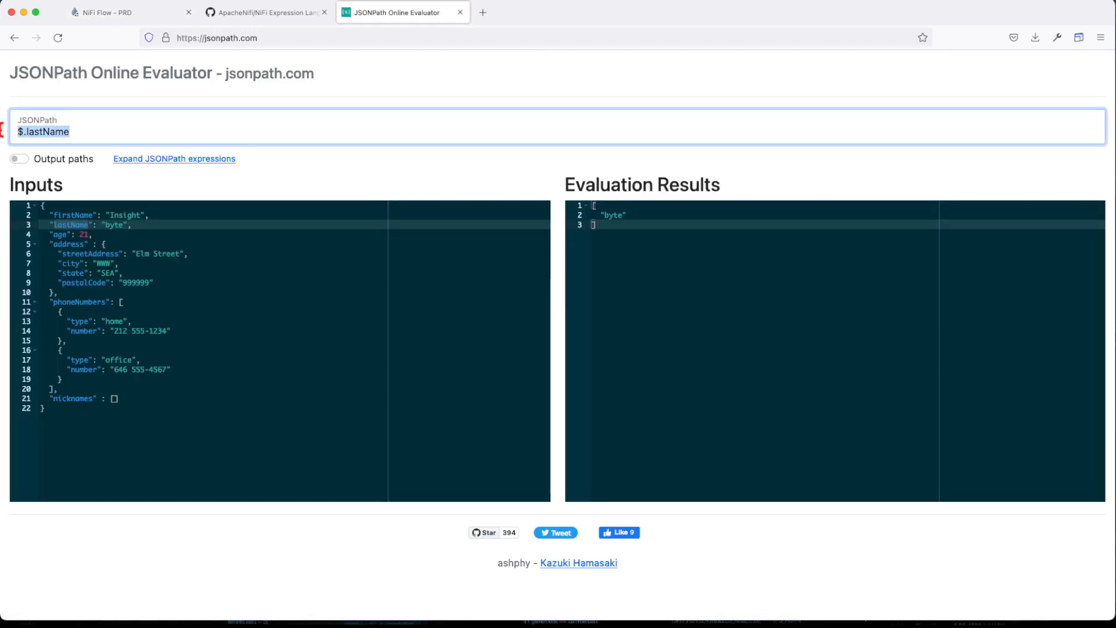
text($.phoneNumbers)
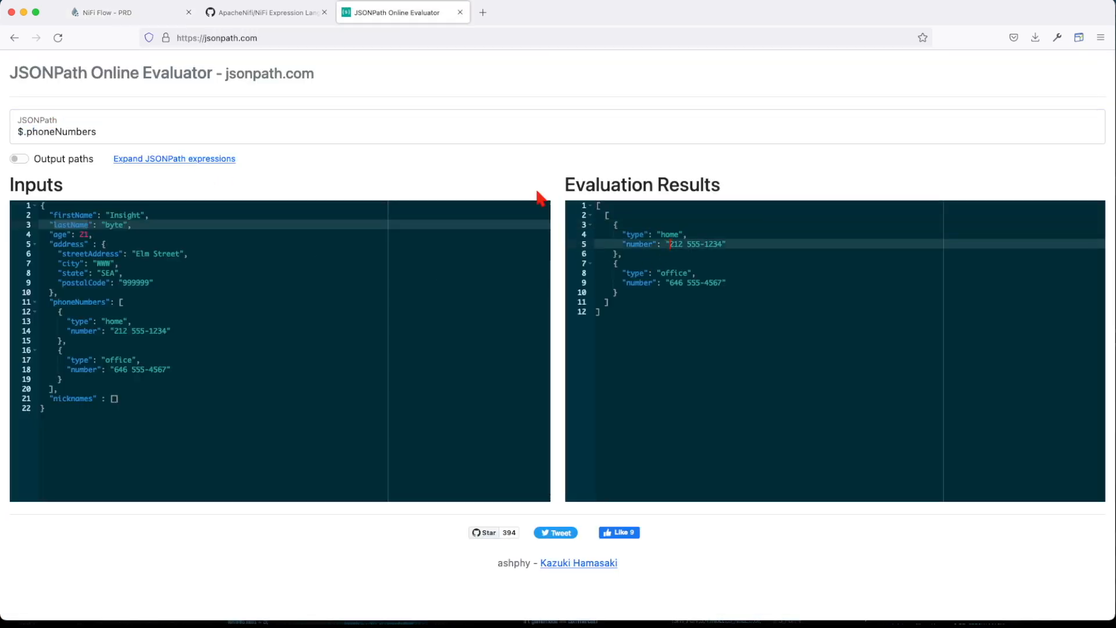
click(60, 131)
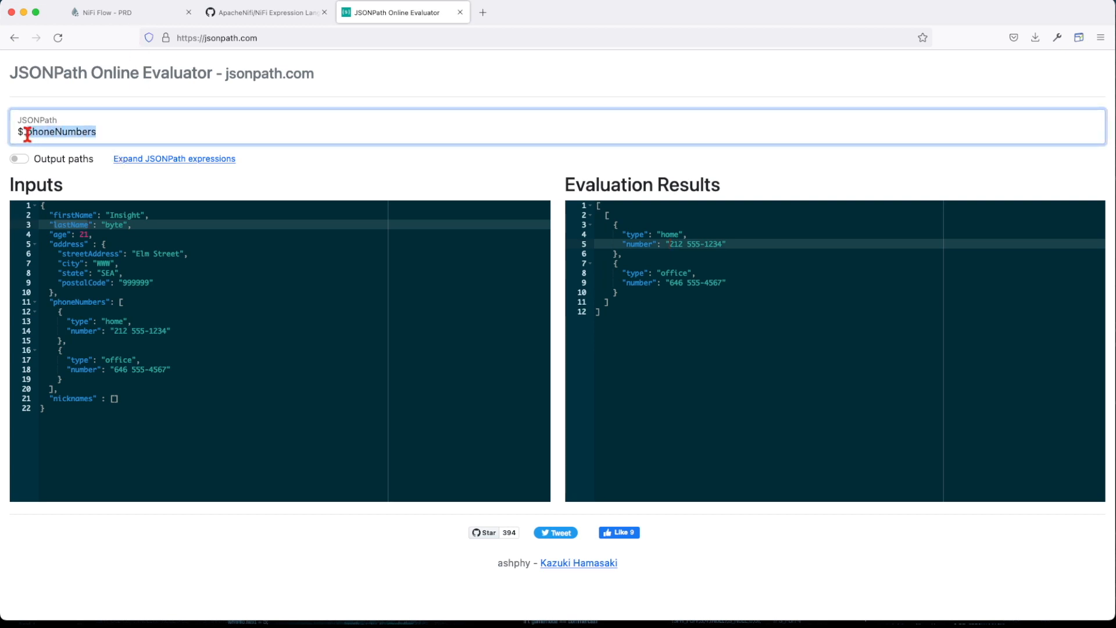
text($.*)
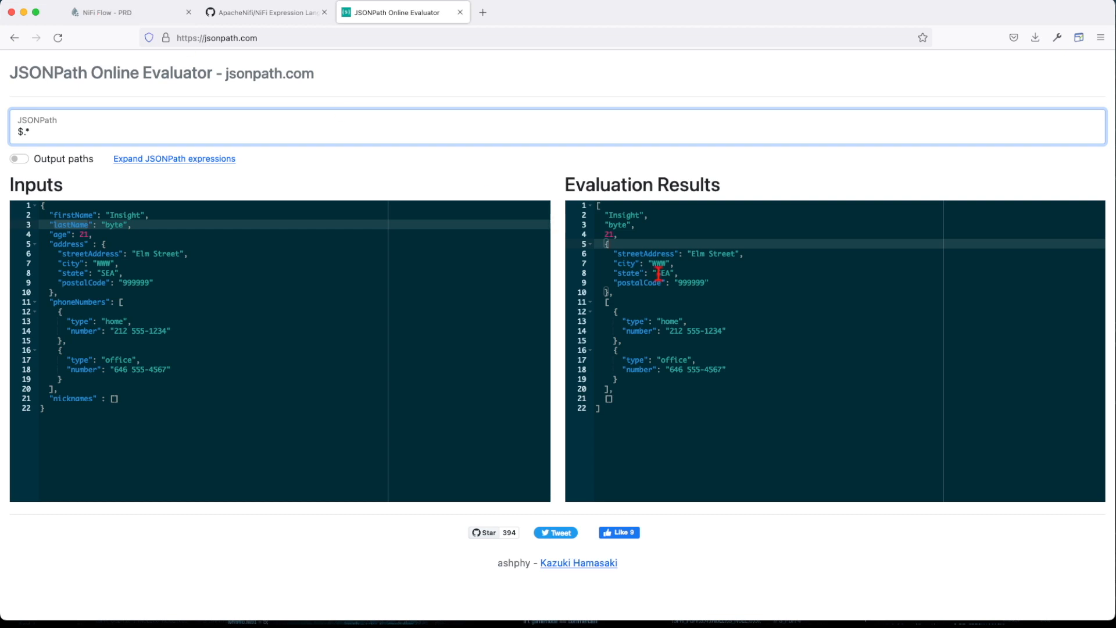
Review the getWhereElement jsonPath expression in NiFi and select its text for copying
click(131, 11)
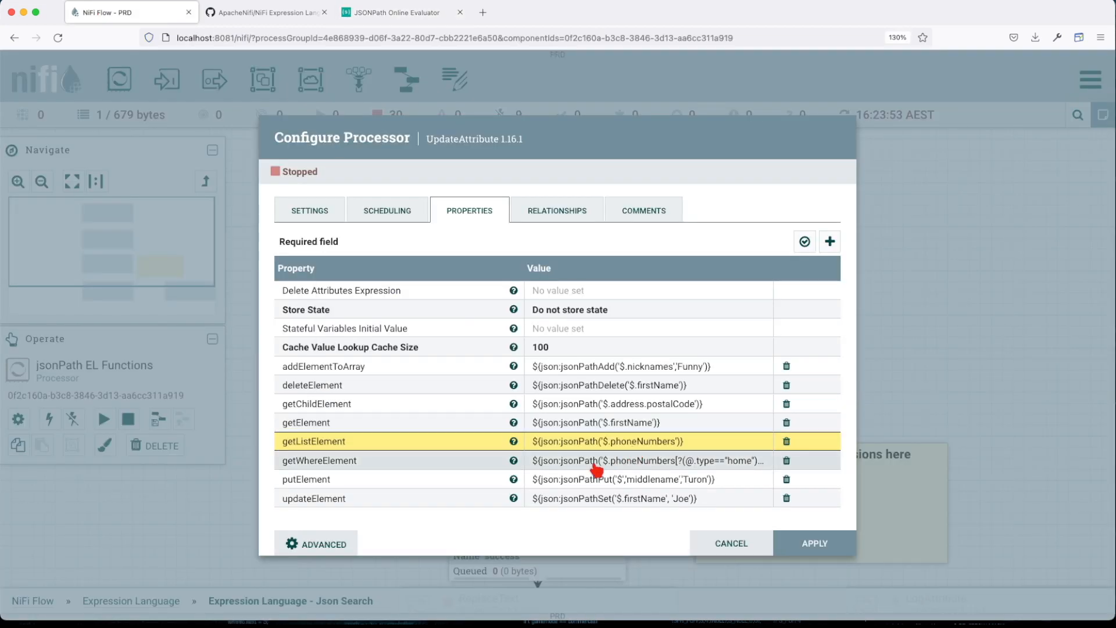
click(648, 460)
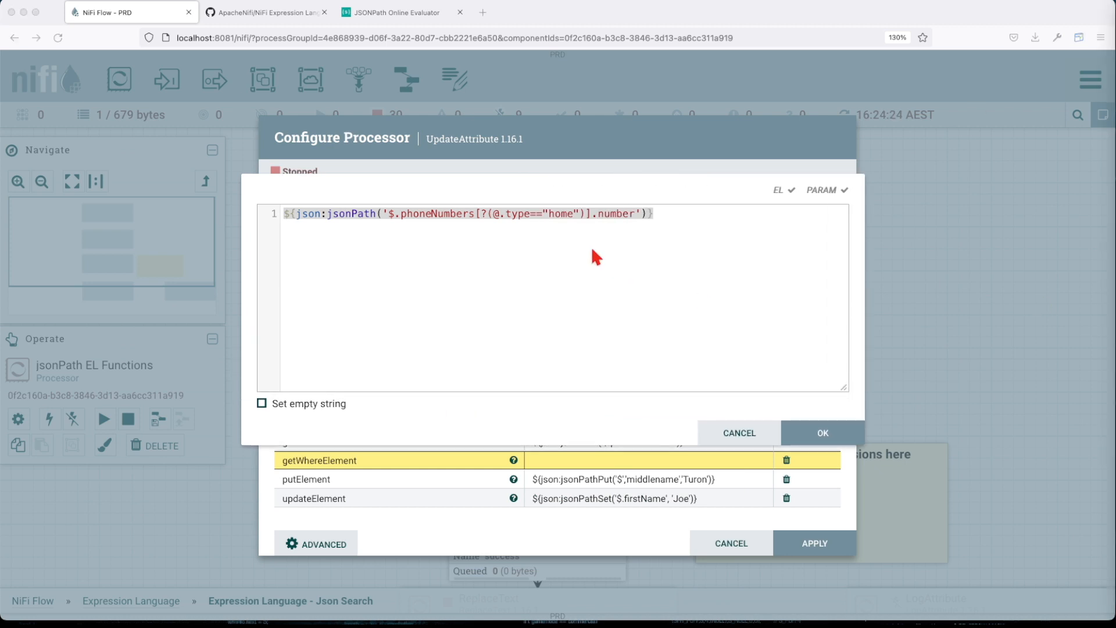
click(822, 432)
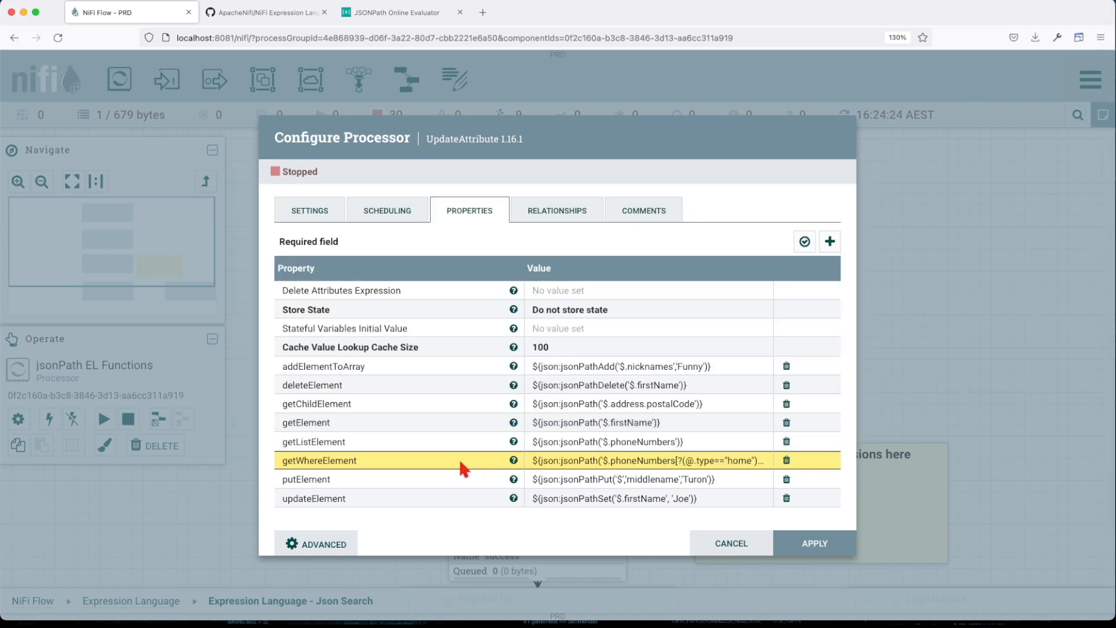
click(644, 461)
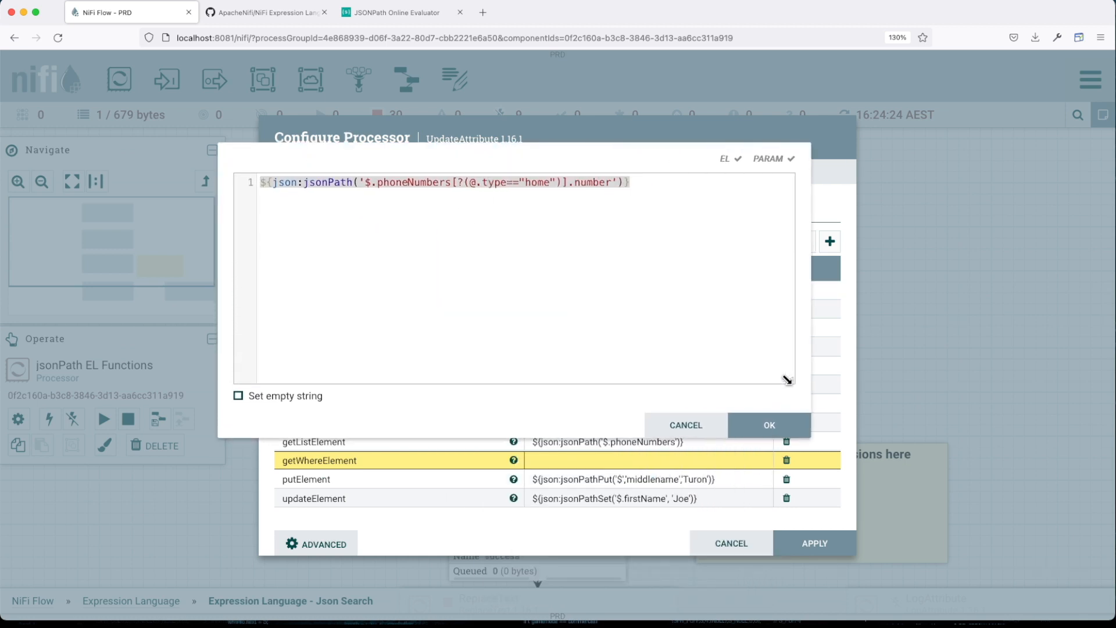
double_click(414, 183)
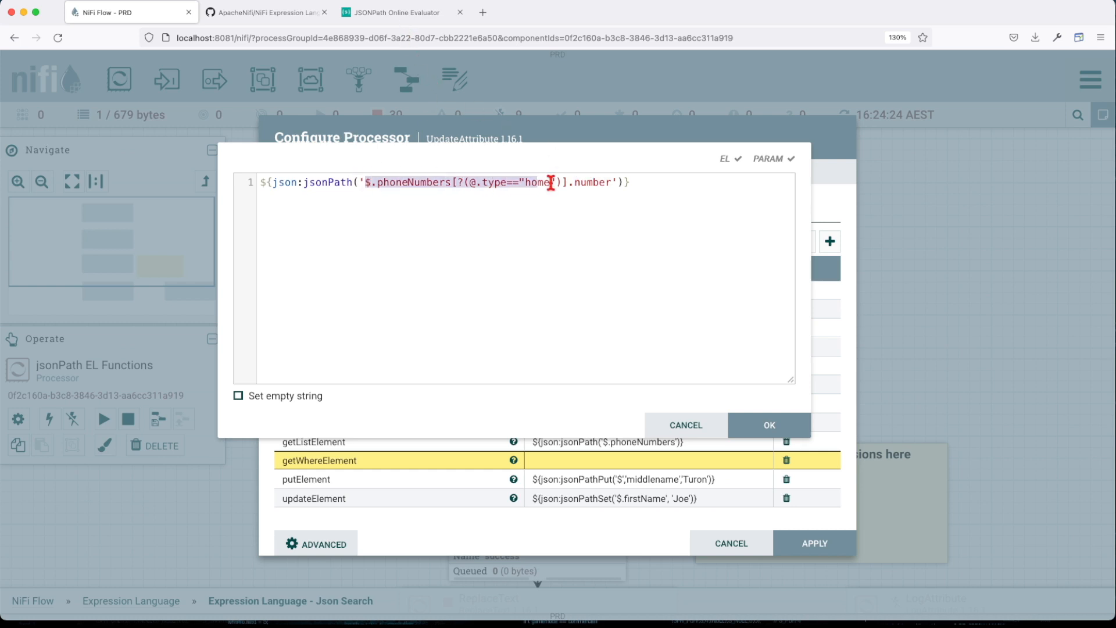
Evaluate $.phoneNumbers[?(@.type=="home")].number in the JSONPath evaluator
click(395, 12)
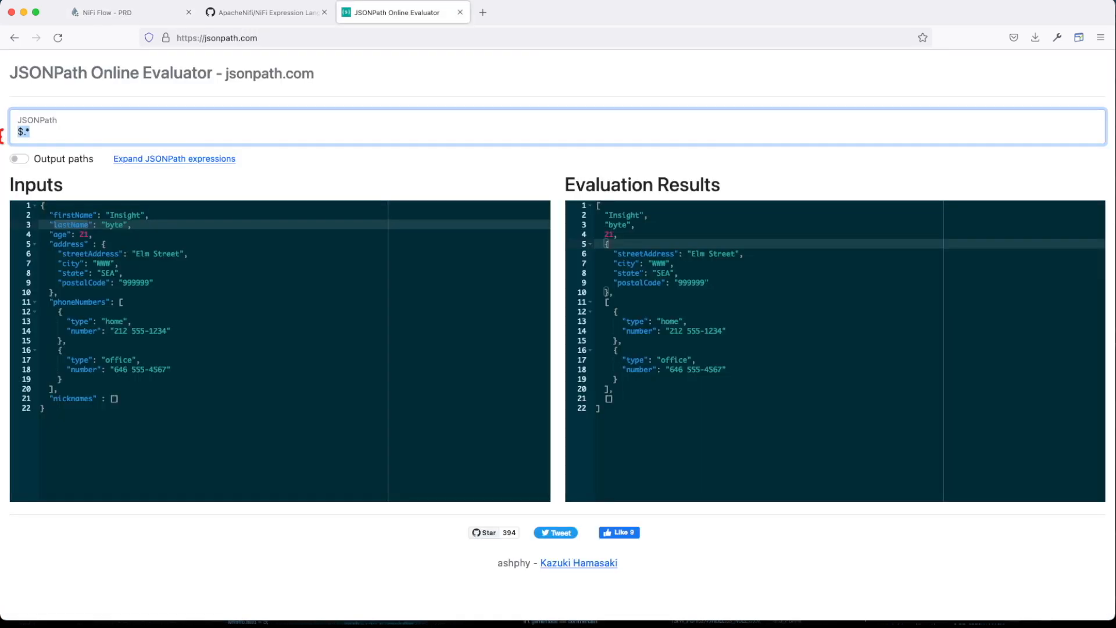
text($.phoneNumbers[?(@.type=="home")].number)
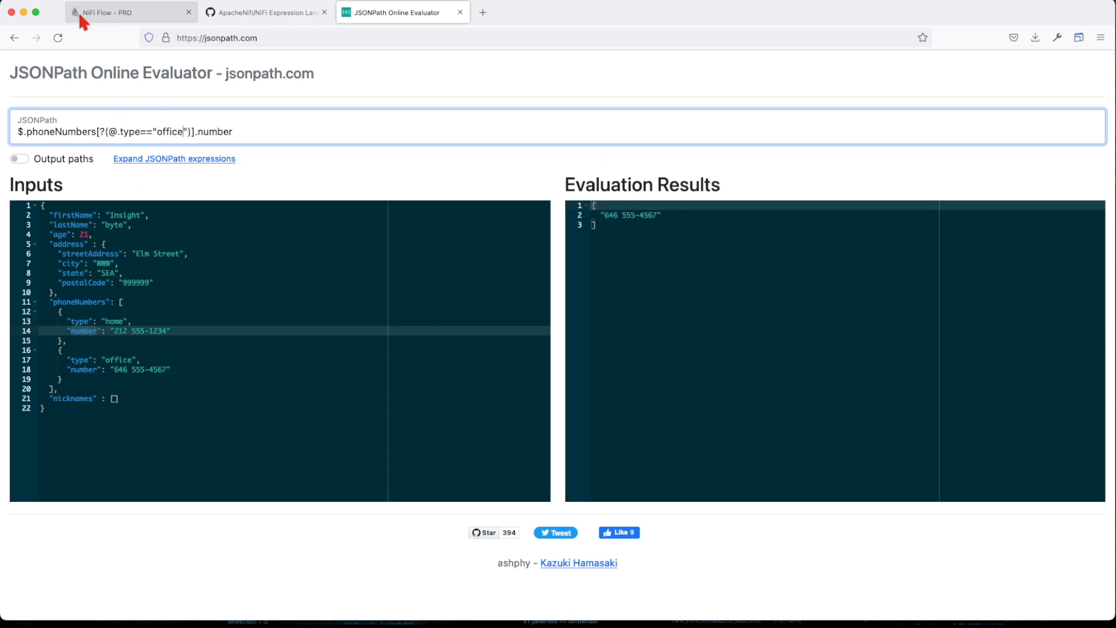
click(130, 12)
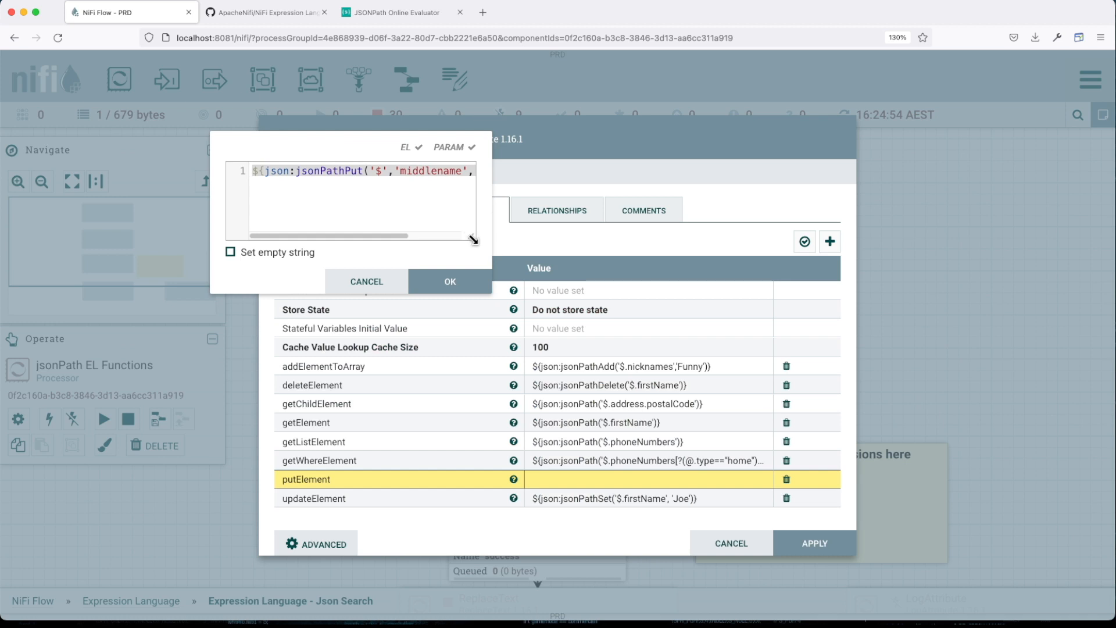
drag(473, 240, 779, 369)
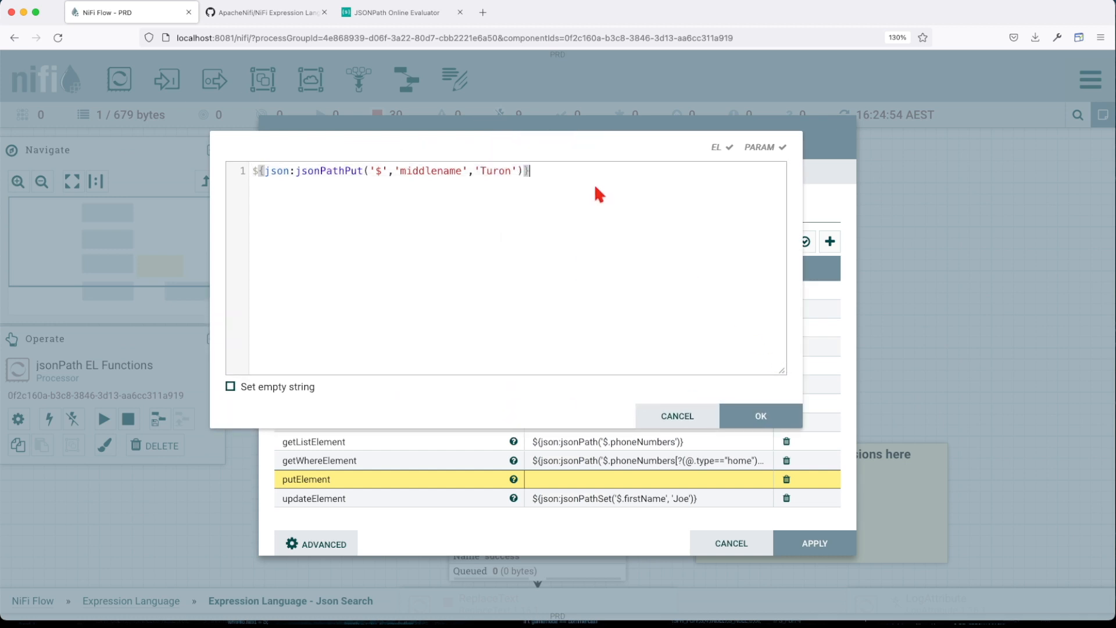
double_click(322, 169)
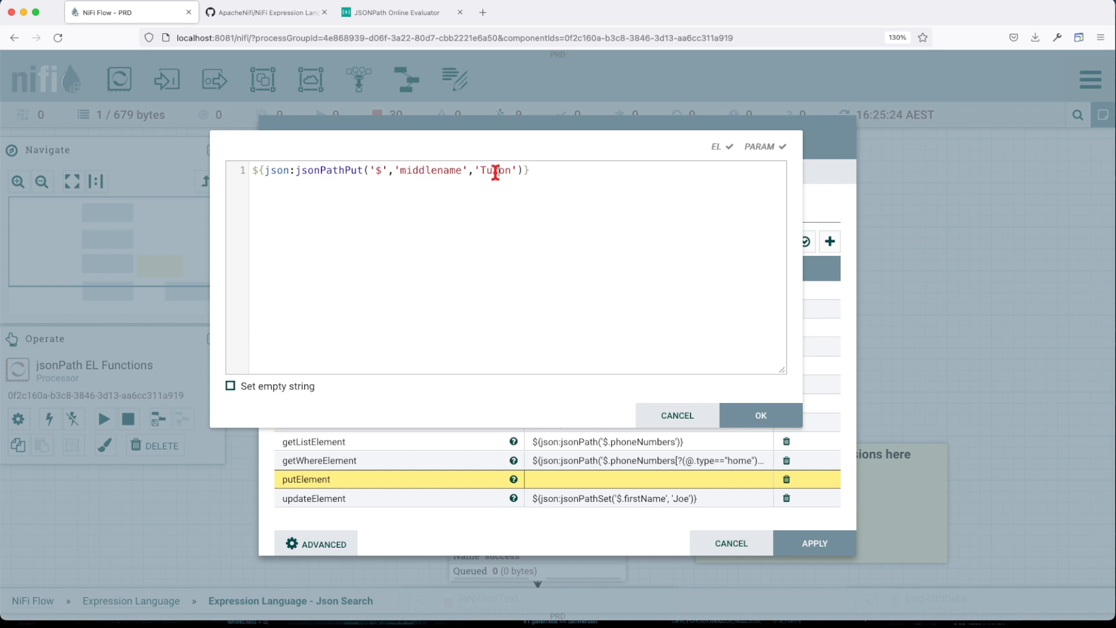
double_click(495, 170)
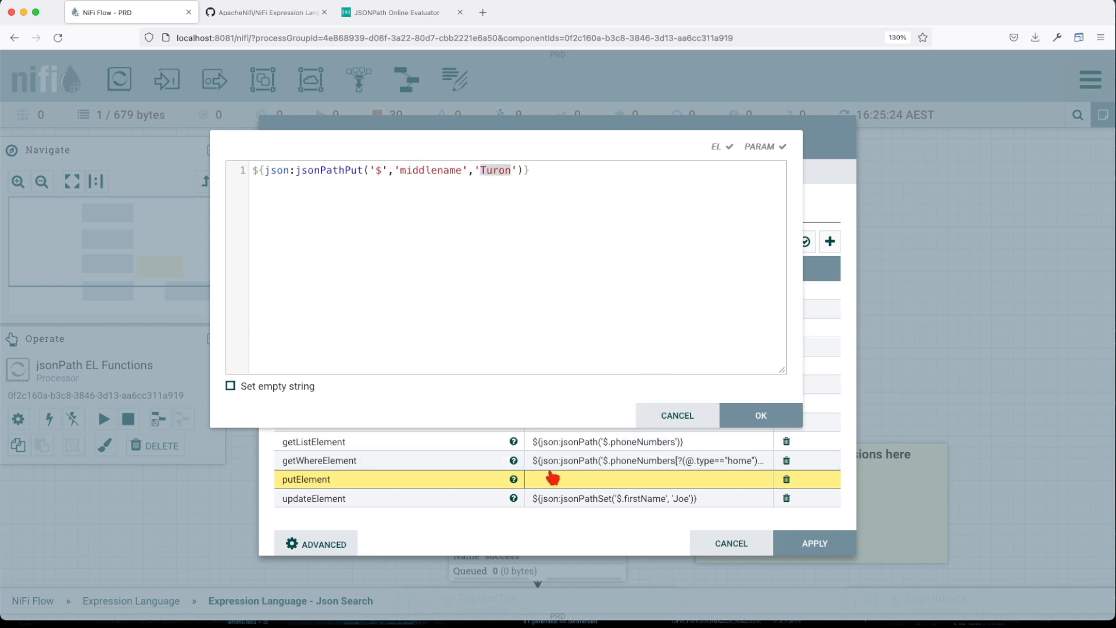
click(759, 415)
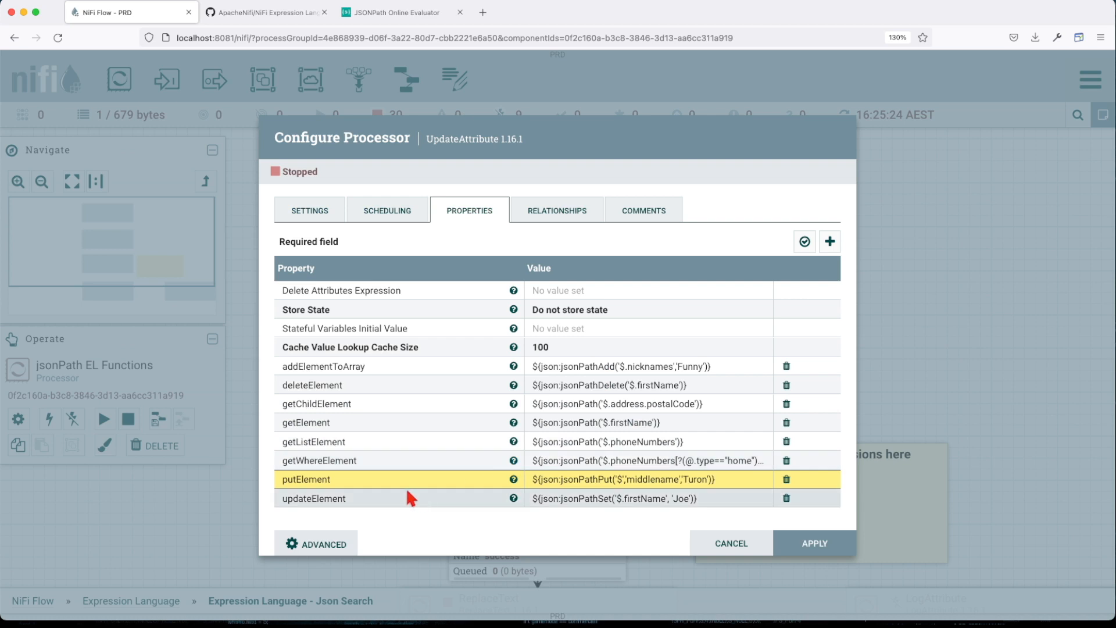
click(640, 497)
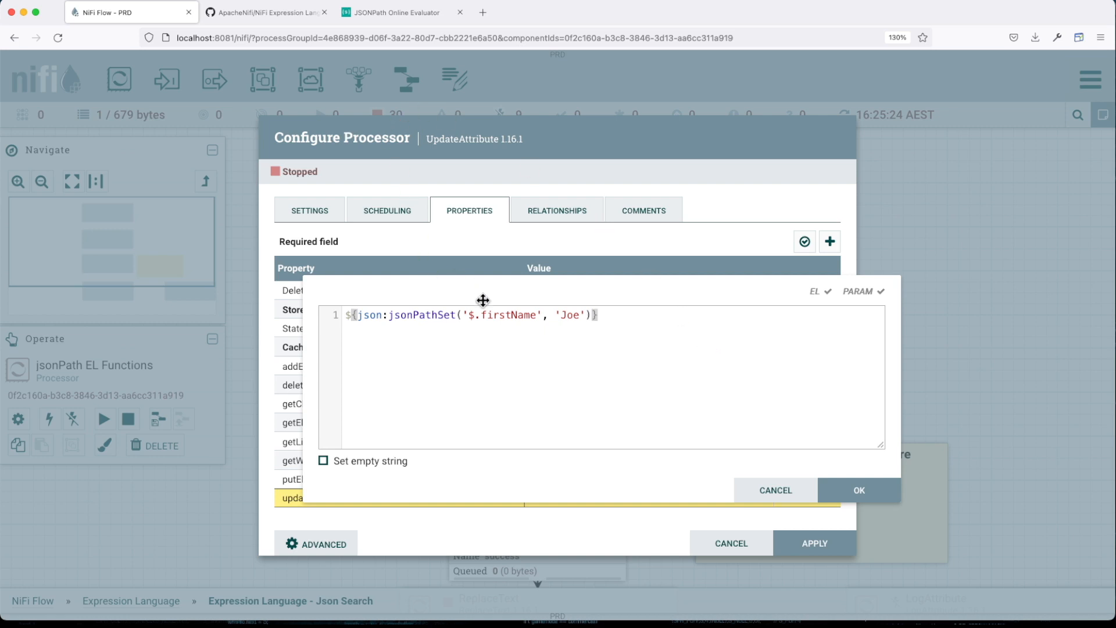
double_click(506, 315)
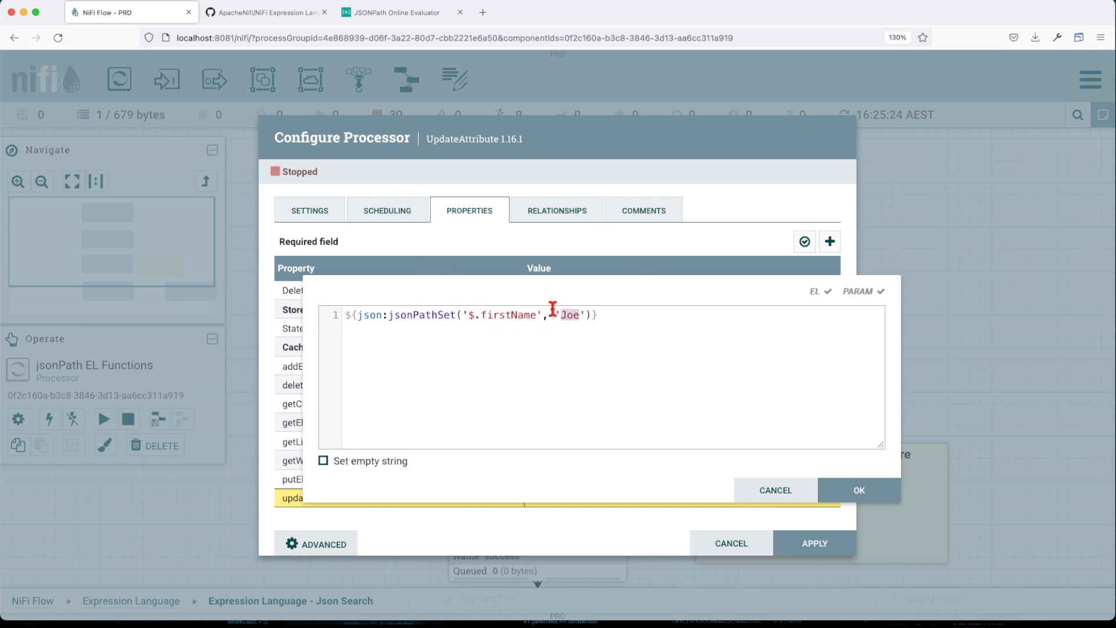
click(396, 12)
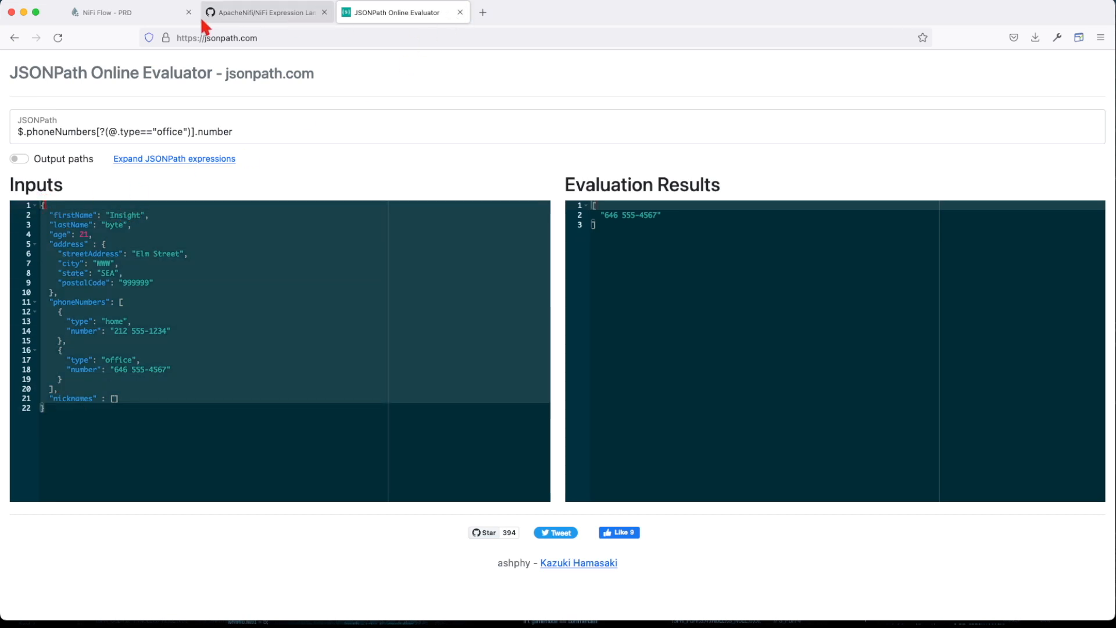
click(127, 11)
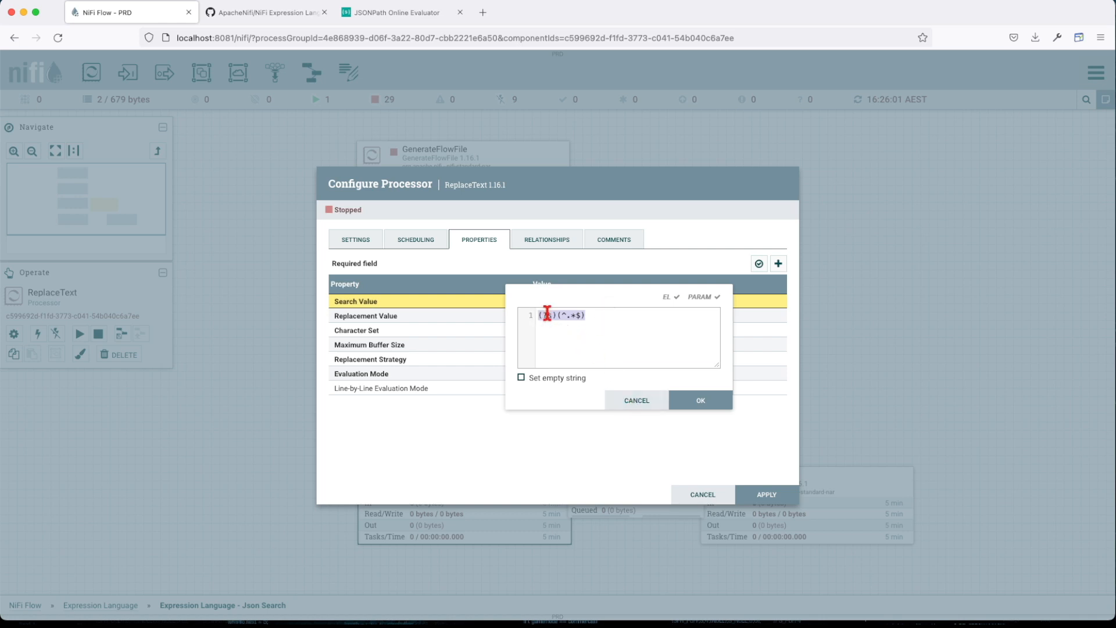
Review the ReplaceText Search Value expression and Replacement Value template
click(698, 400)
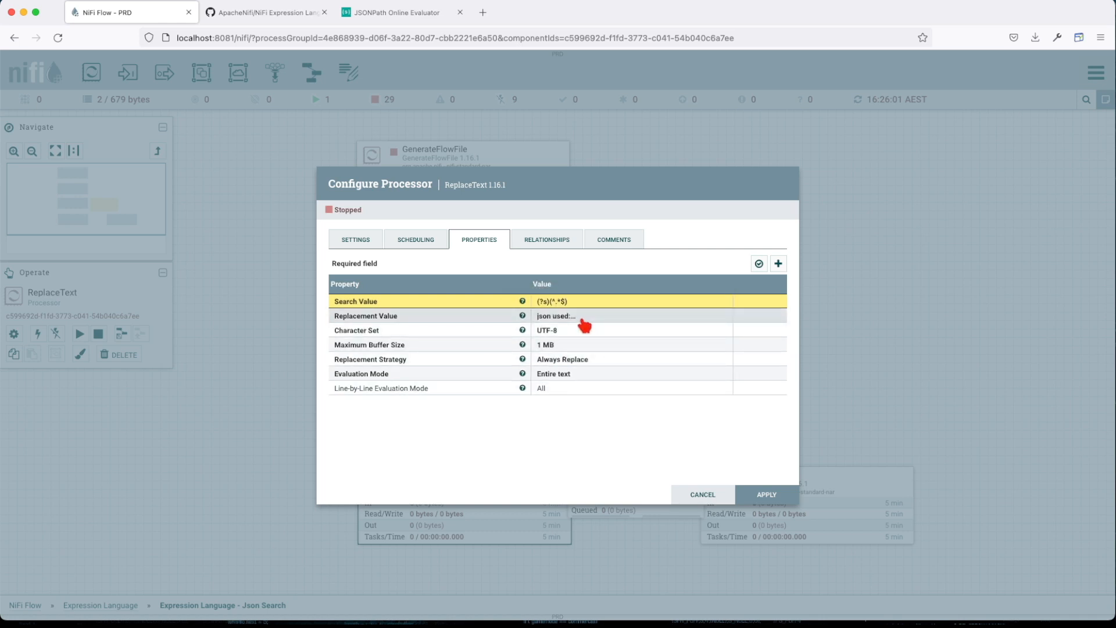
click(583, 315)
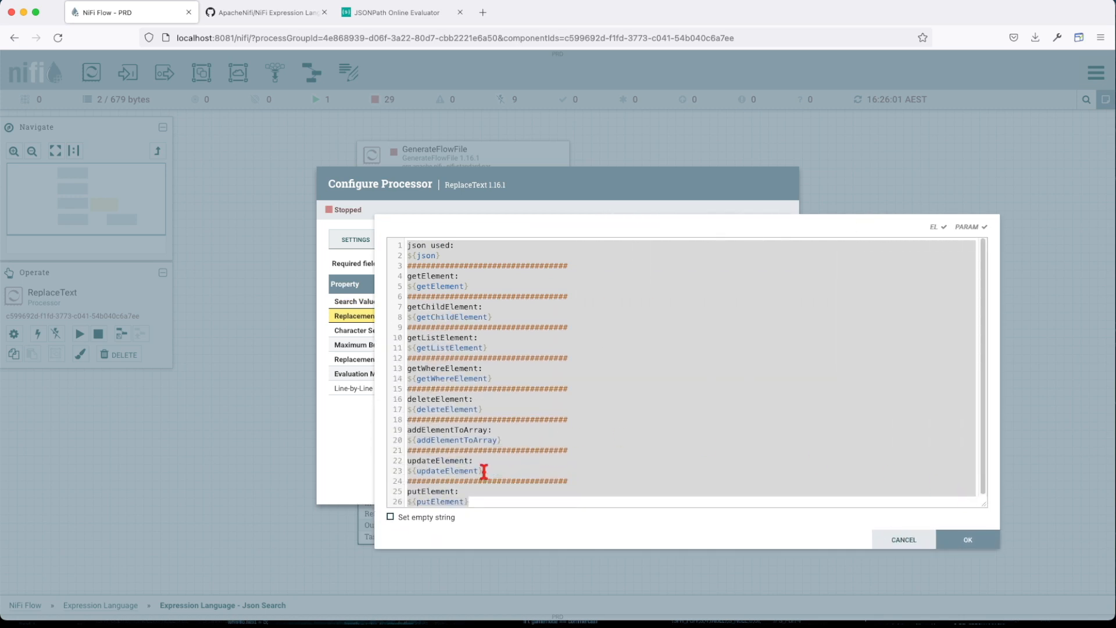
click(966, 538)
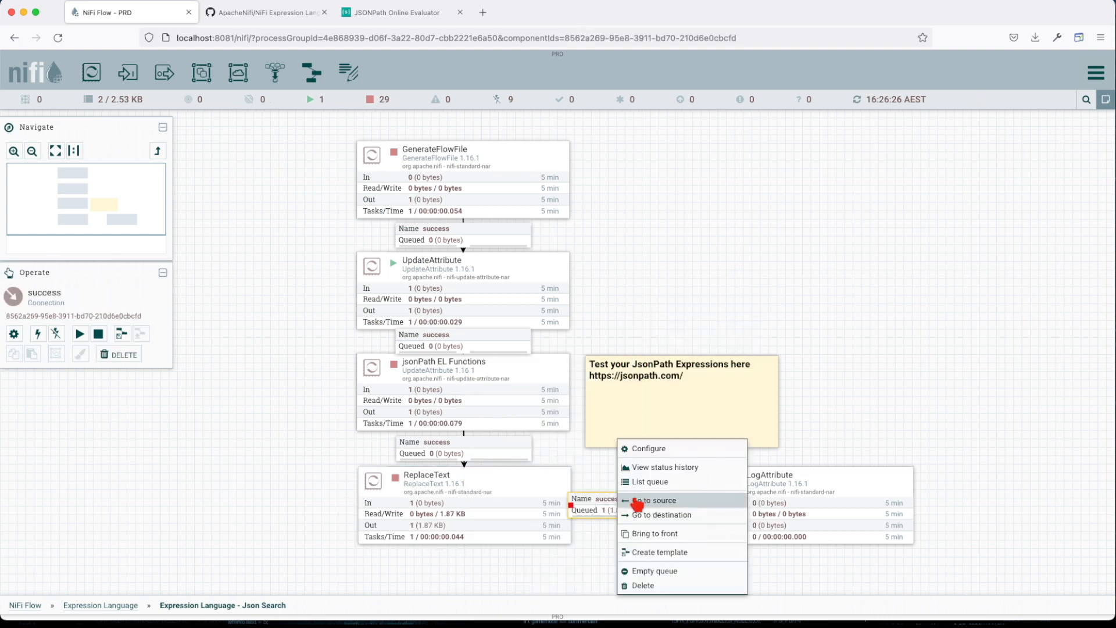
List the queue after ReplaceText and view the queued flowfile's content
click(650, 481)
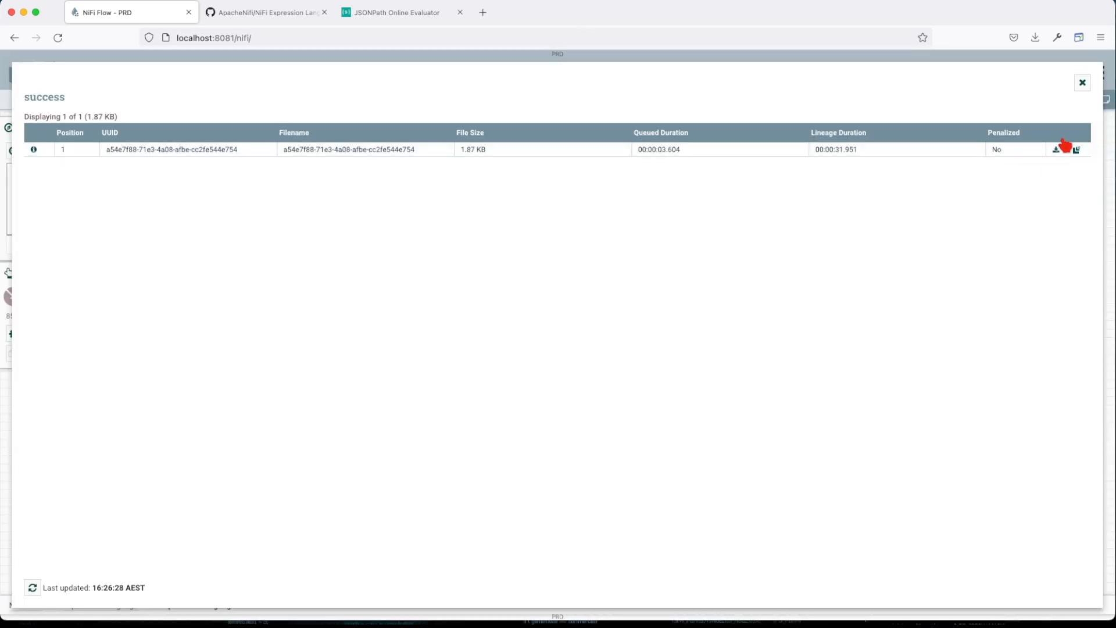
click(1075, 149)
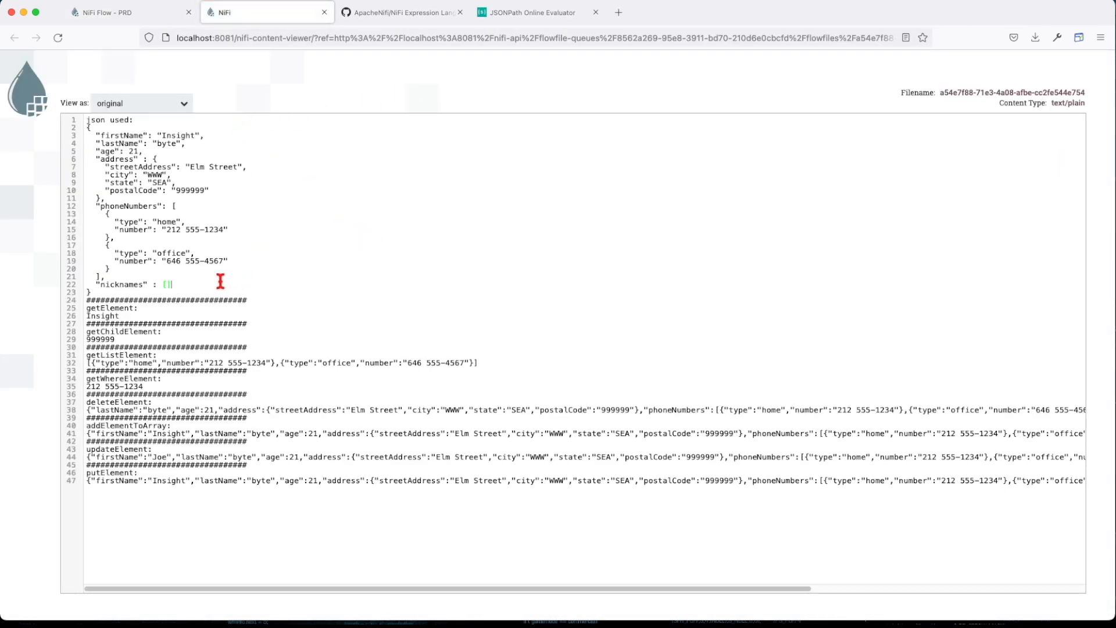
drag(88, 127, 124, 284)
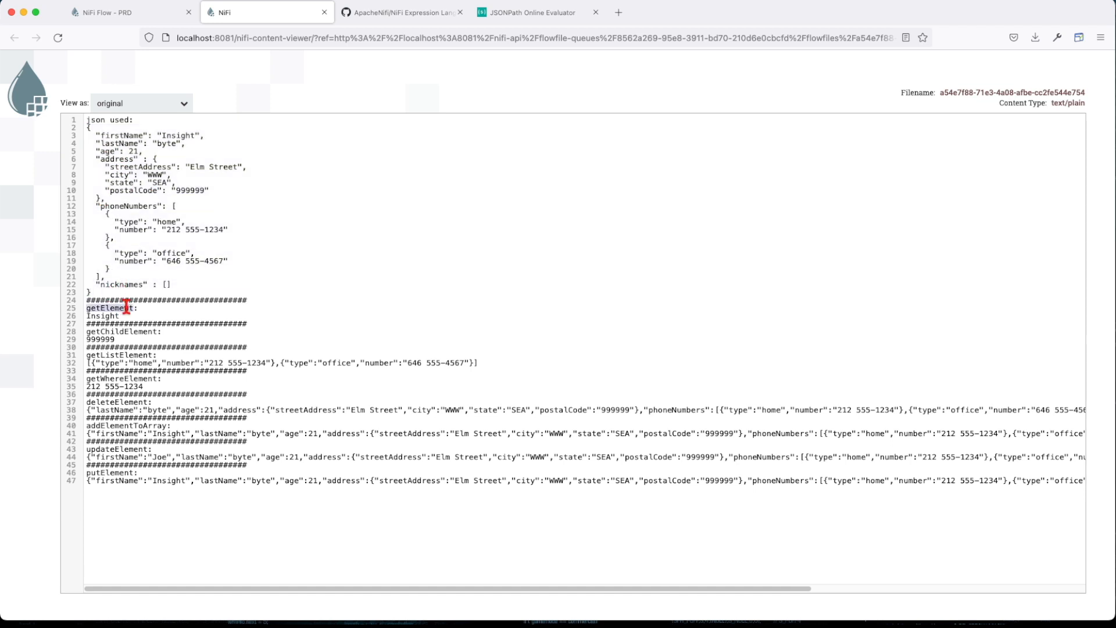
double_click(102, 315)
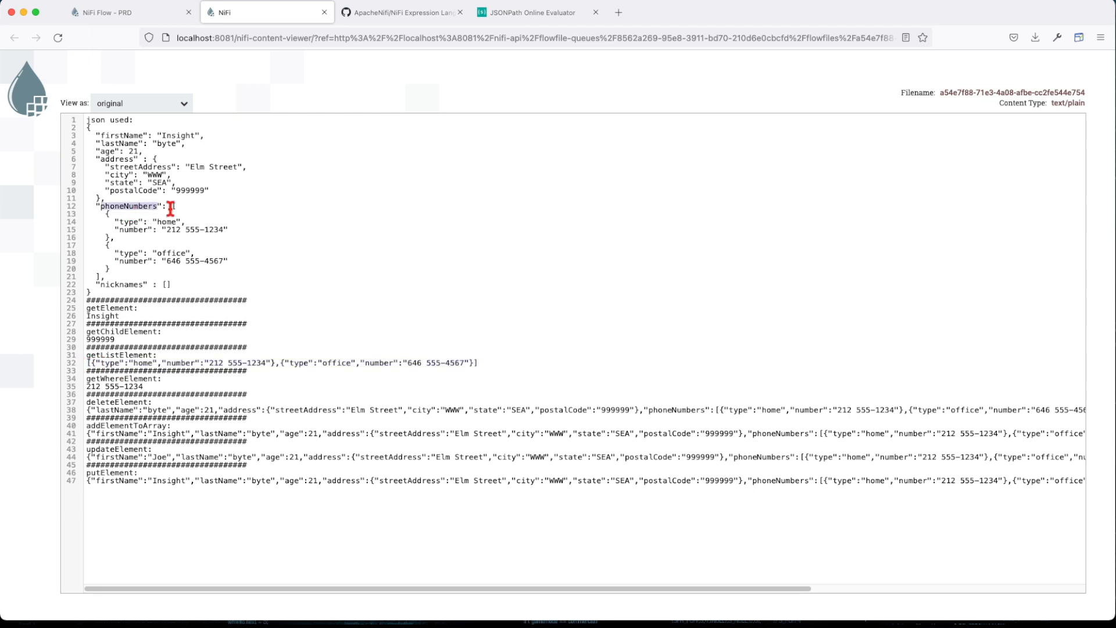
drag(171, 207, 160, 276)
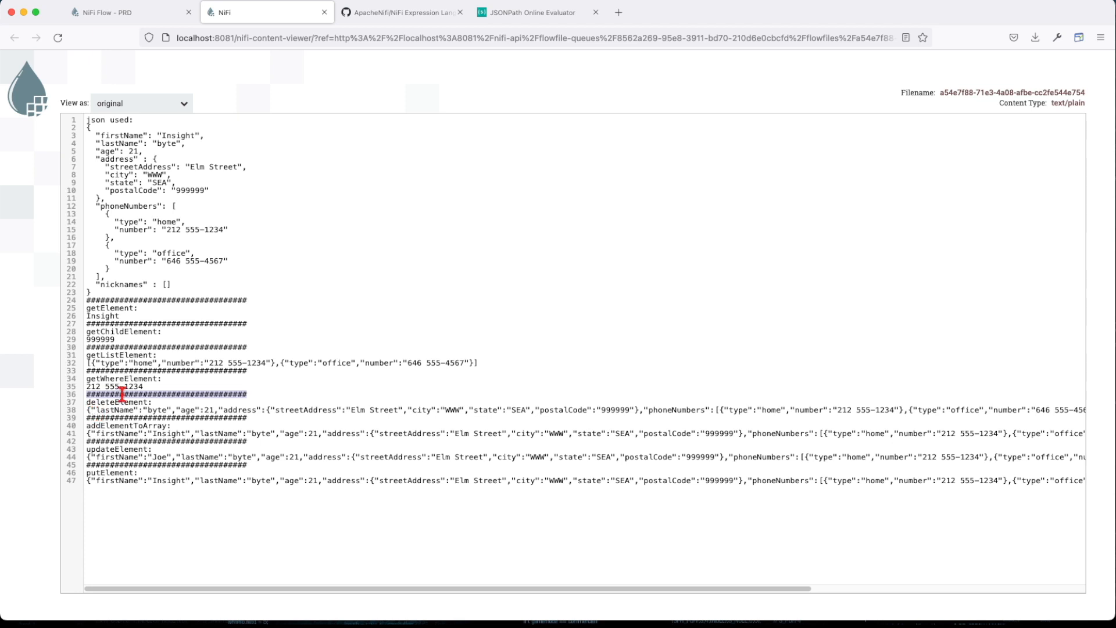
mouse_move(202, 306)
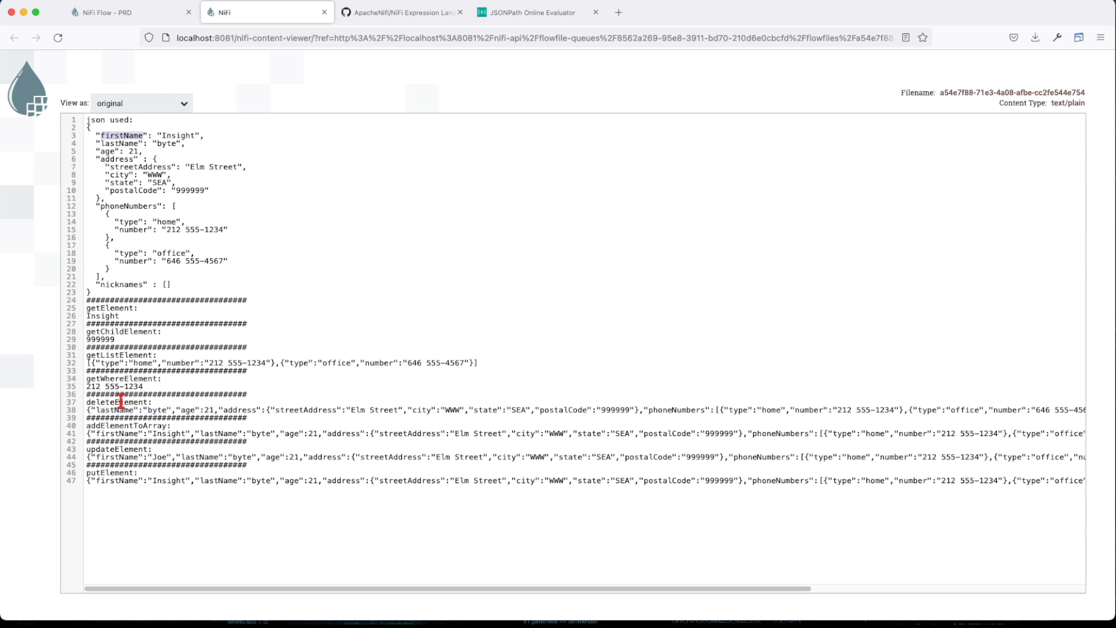
mouse_move(144, 369)
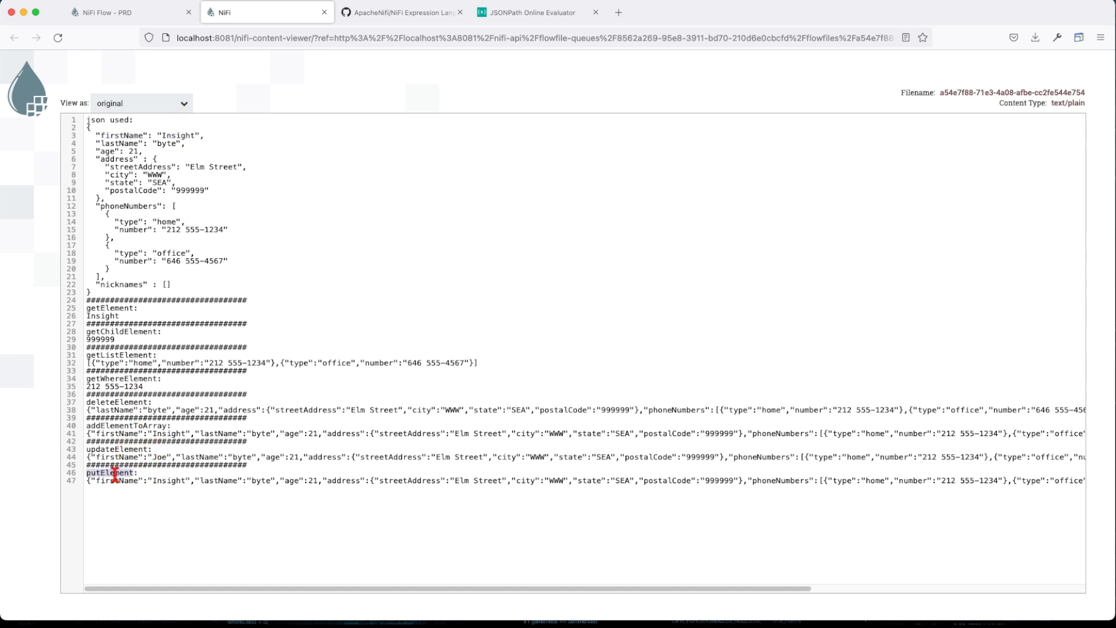
mouse_move(321, 458)
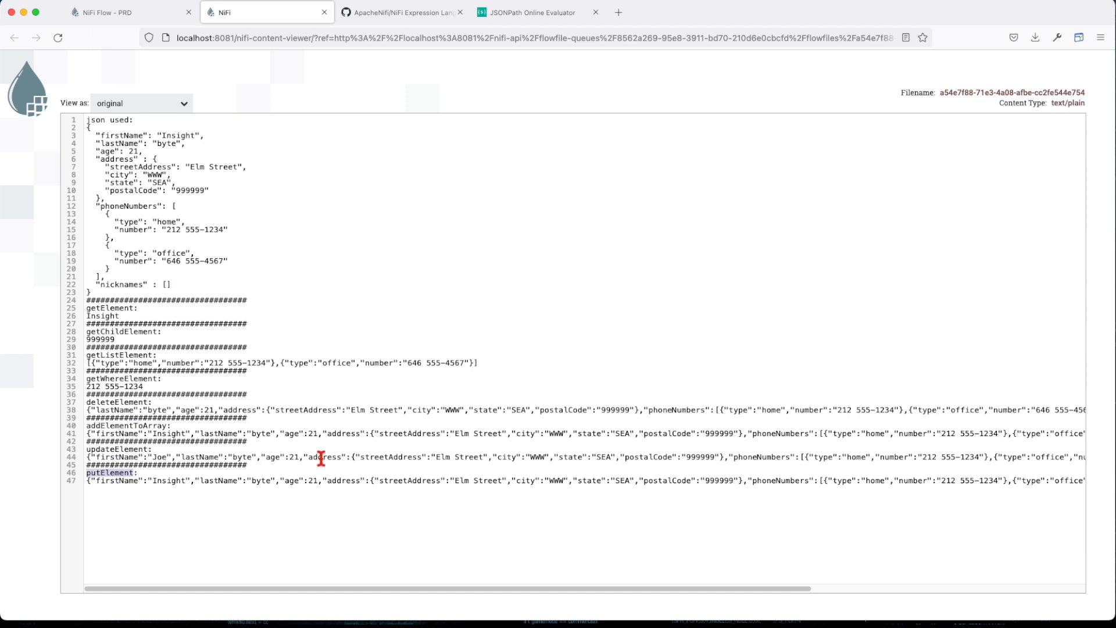
mouse_move(329, 597)
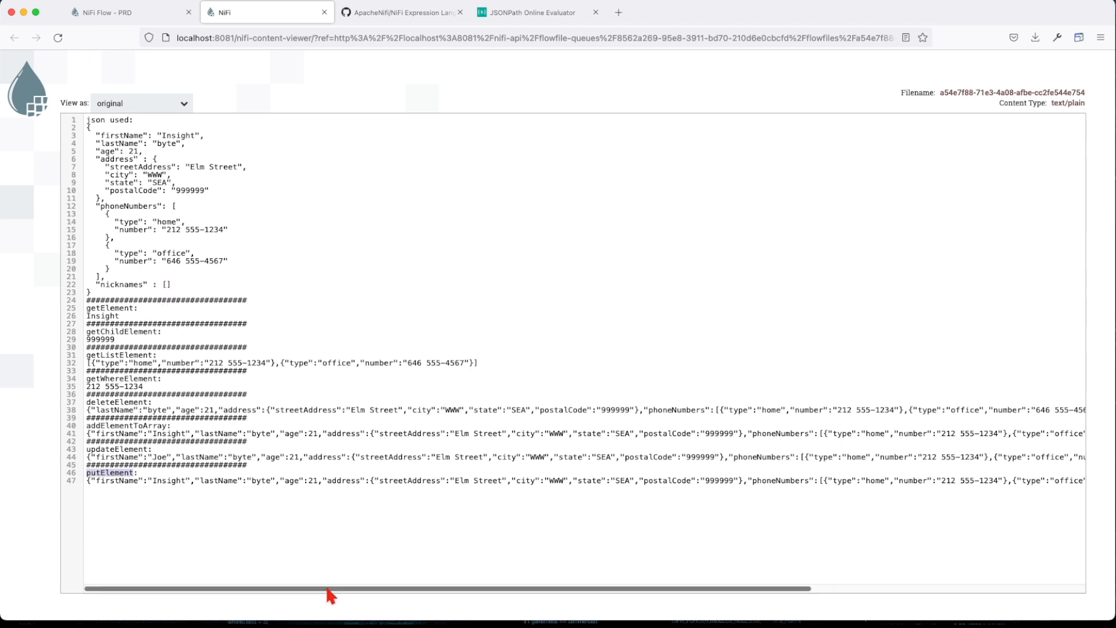